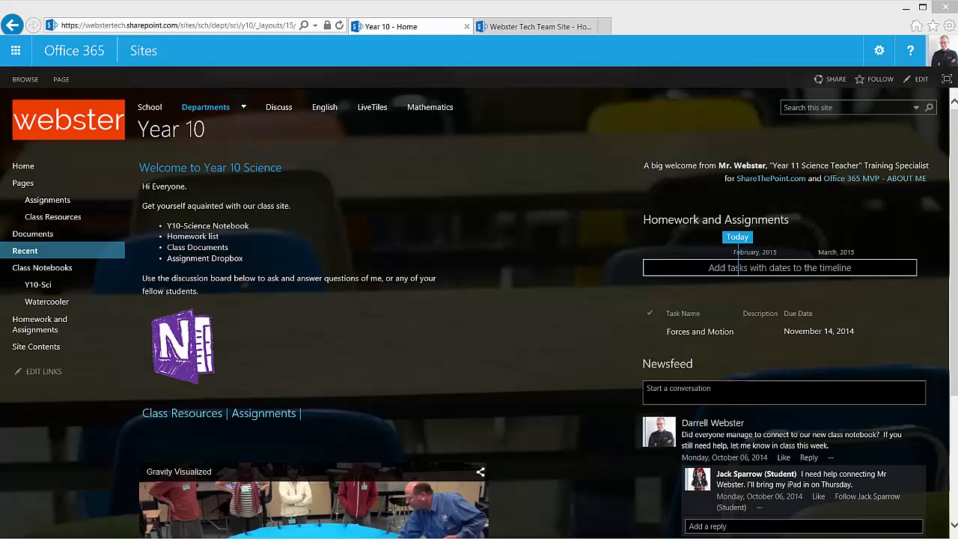
mouse_move(880, 50)
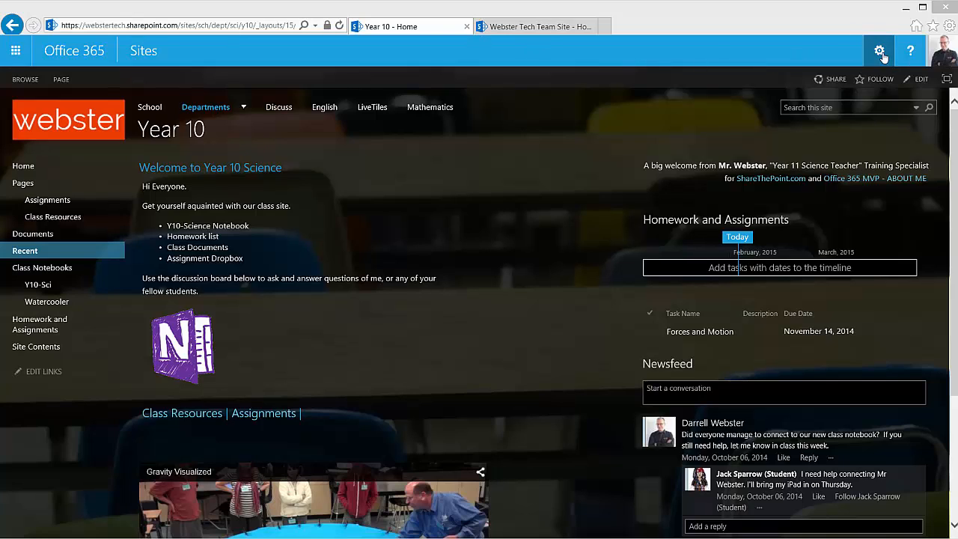
Reach the Year 10 site's People and groups page from Site settings.
click(880, 50)
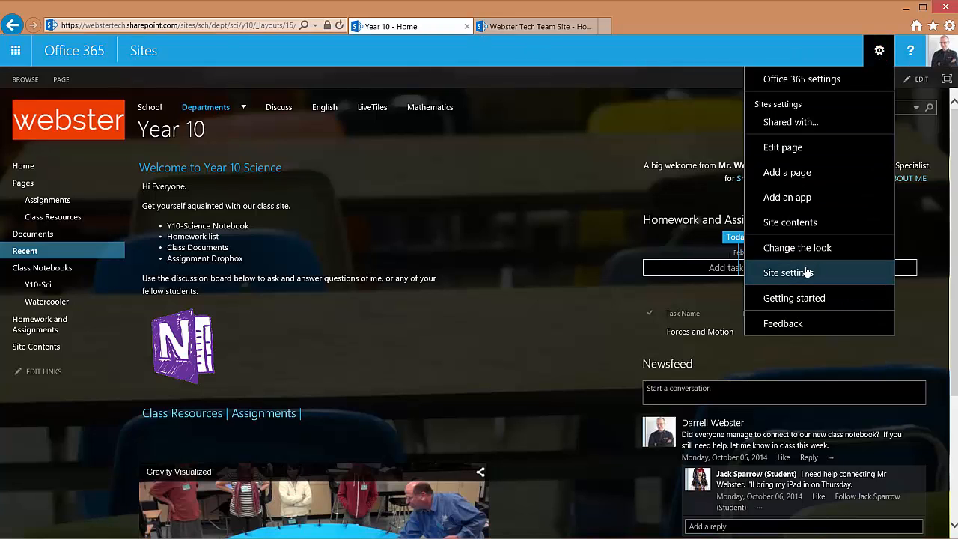
click(787, 272)
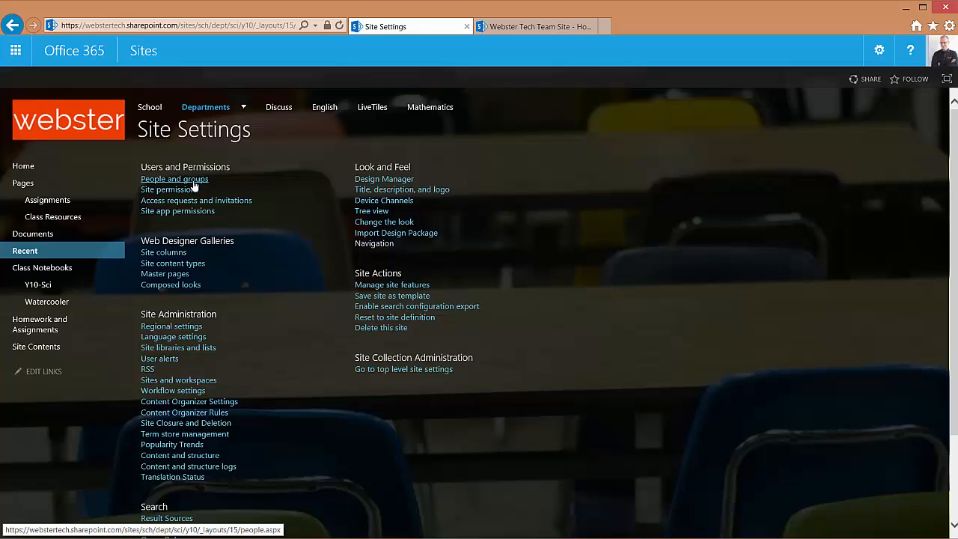
click(175, 179)
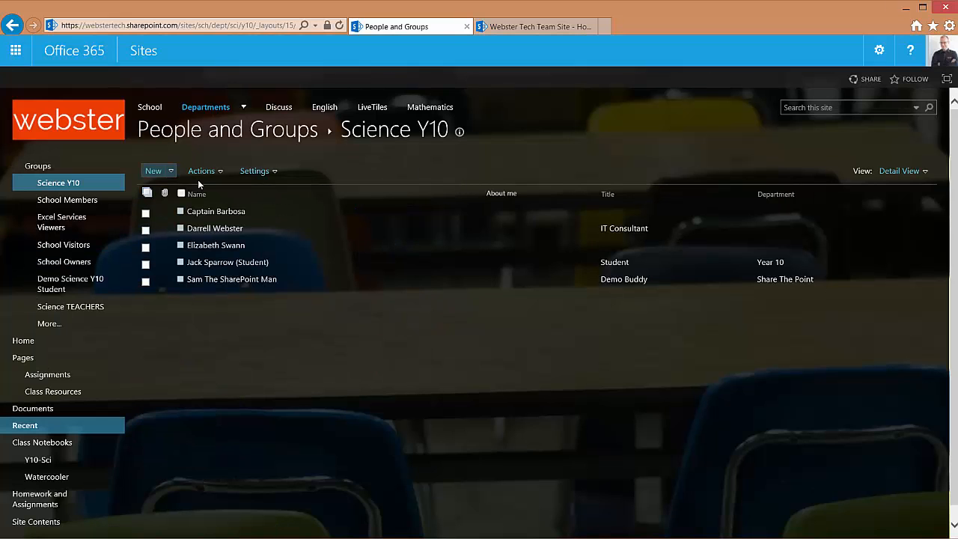
mouse_move(70, 284)
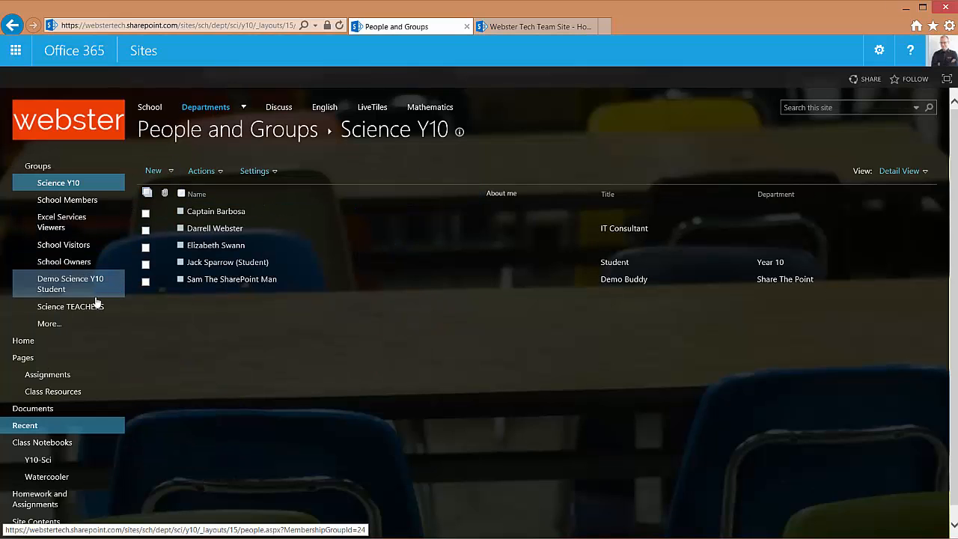
View the Science TEACHERS group's members, then head to the Class Notebooks library.
click(70, 306)
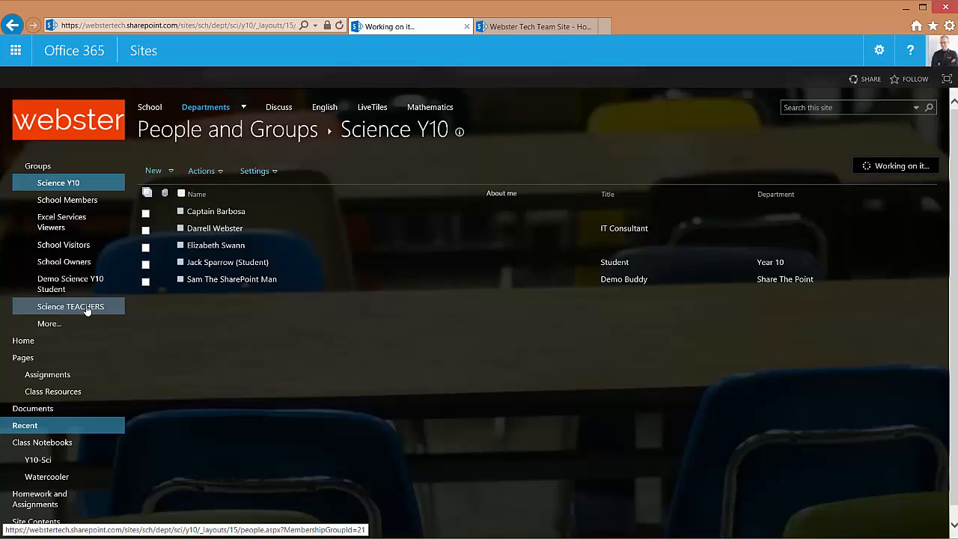
click(70, 306)
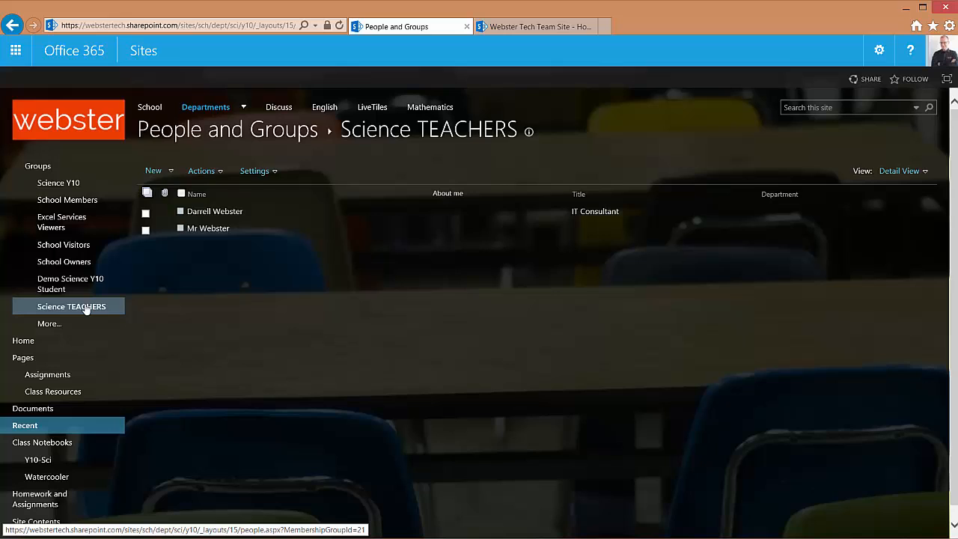
click(71, 306)
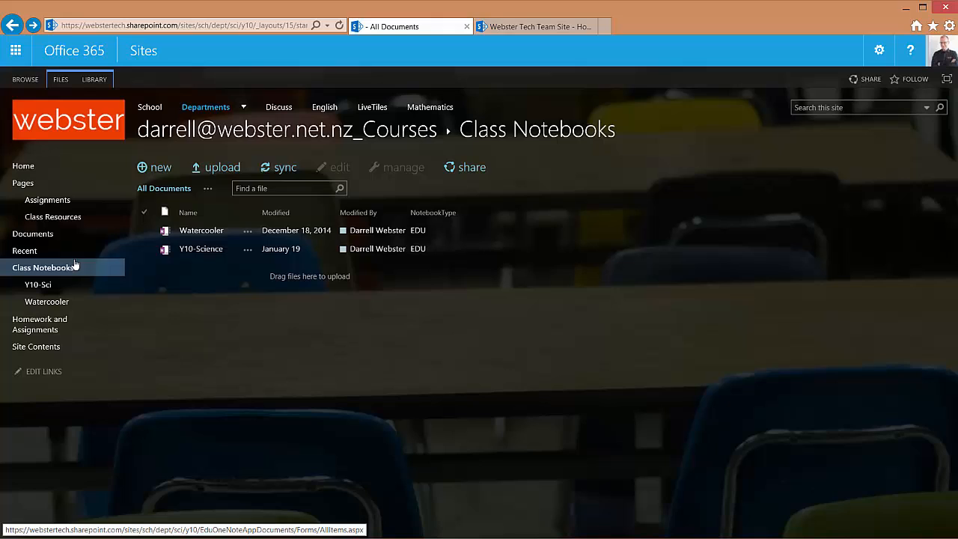
mouse_move(57, 273)
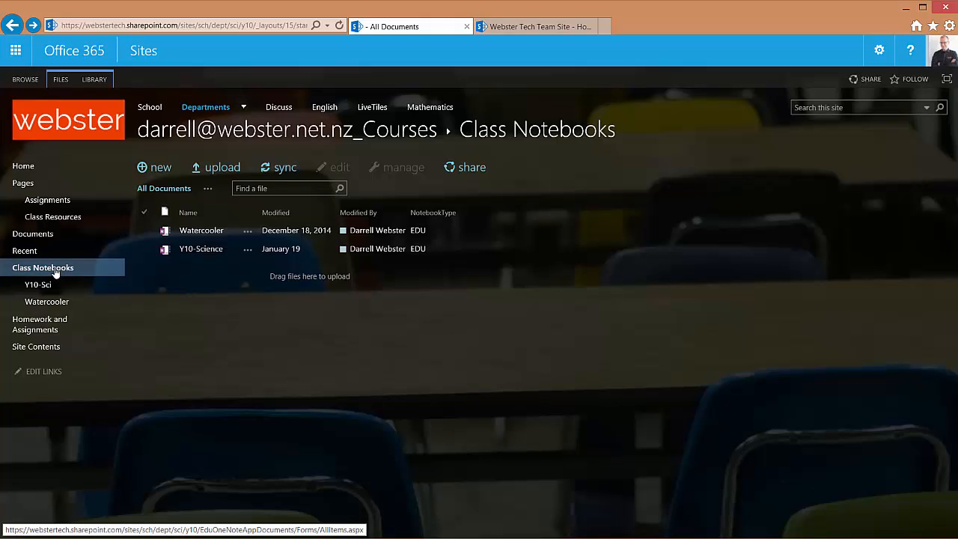
Enter the Courses folder holding Y10-Science, then switch to the Webster Tech Team Site.
click(43, 267)
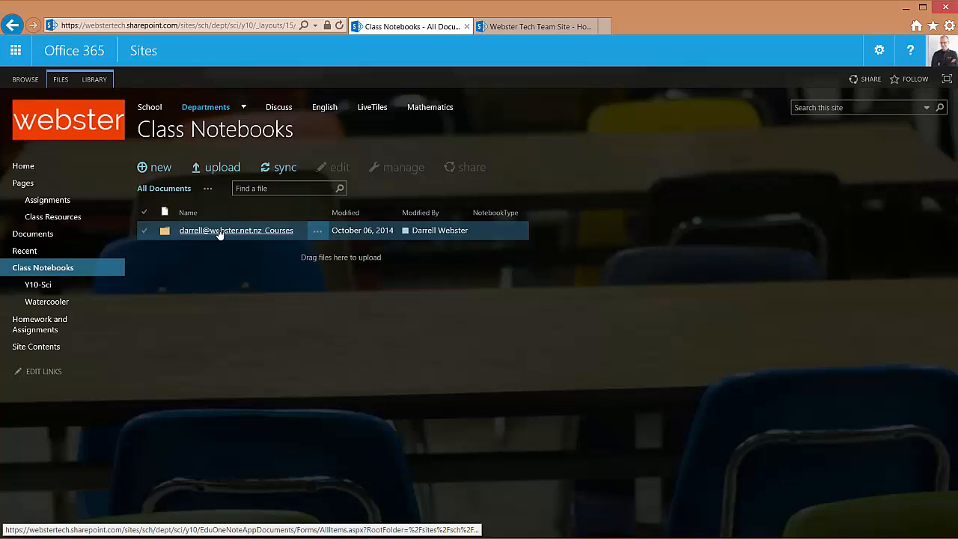
click(236, 230)
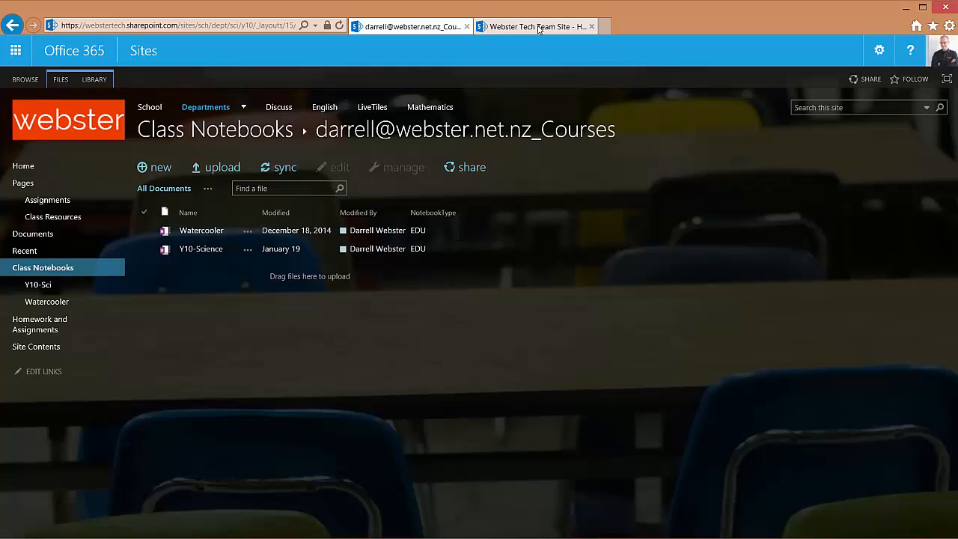
click(535, 26)
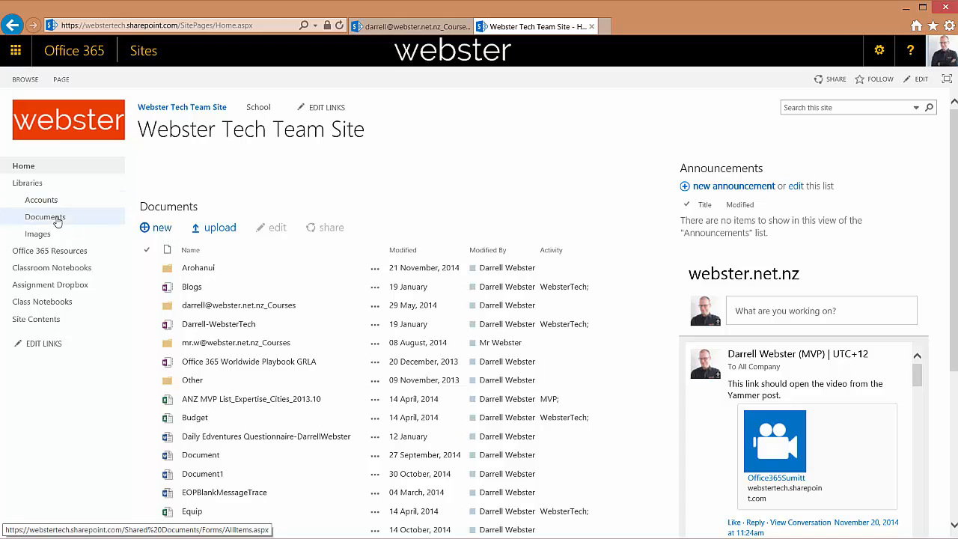
Show the team site's Documents library and bring up the Darrell-WebsterTech notebook.
click(45, 217)
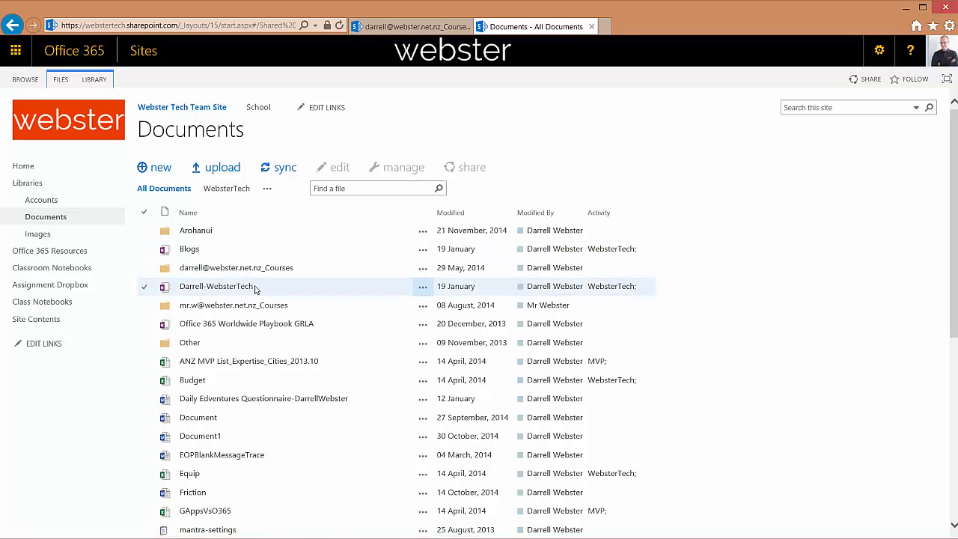
click(410, 26)
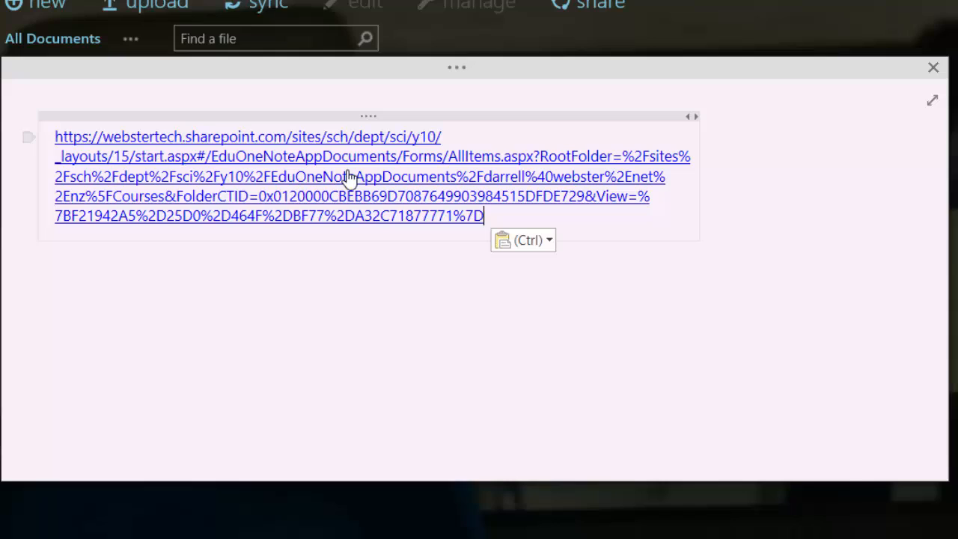
mouse_move(534, 227)
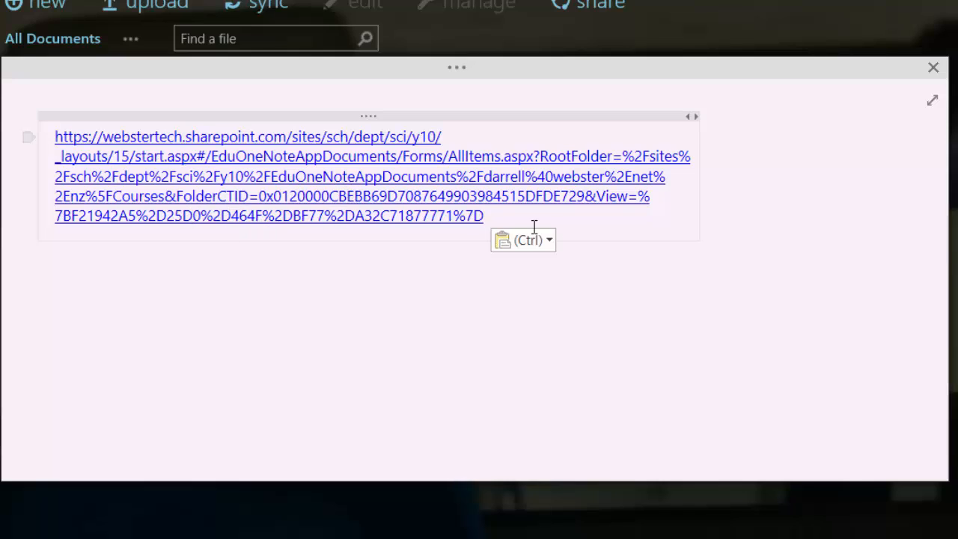
mouse_move(185, 206)
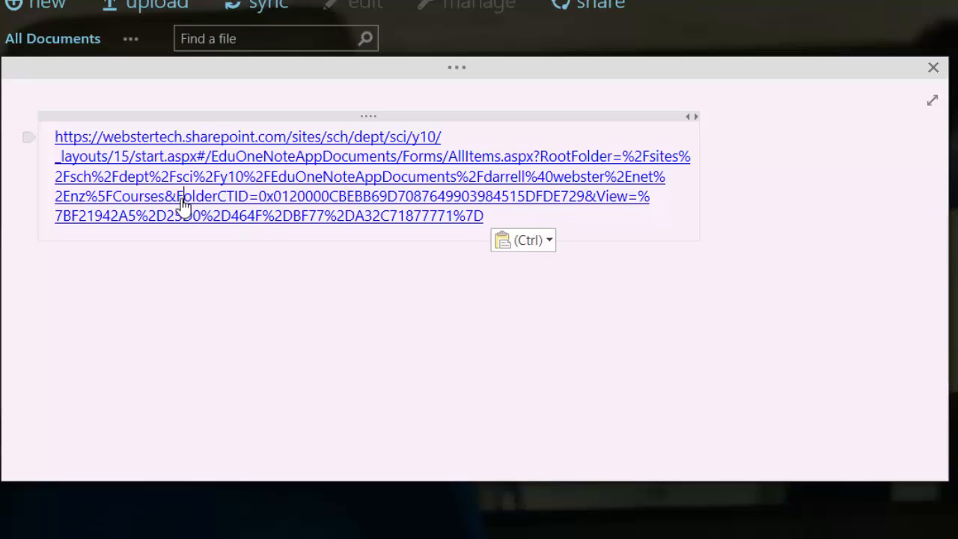
Select the trailing &FolderCTID and &View parameters of the pasted address for removal.
drag(183, 196, 479, 221)
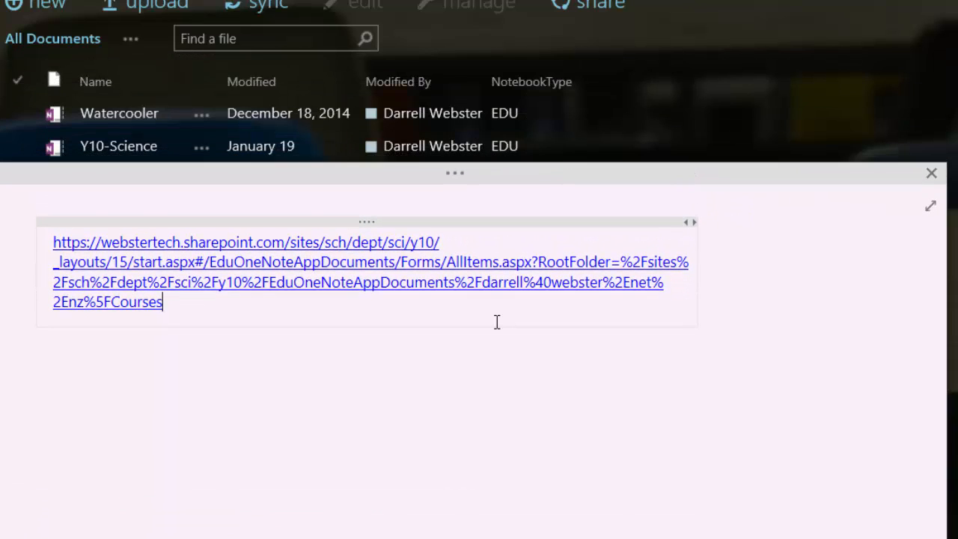
Append /Y10-Science to the courses-folder address so it targets that notebook.
text(/)
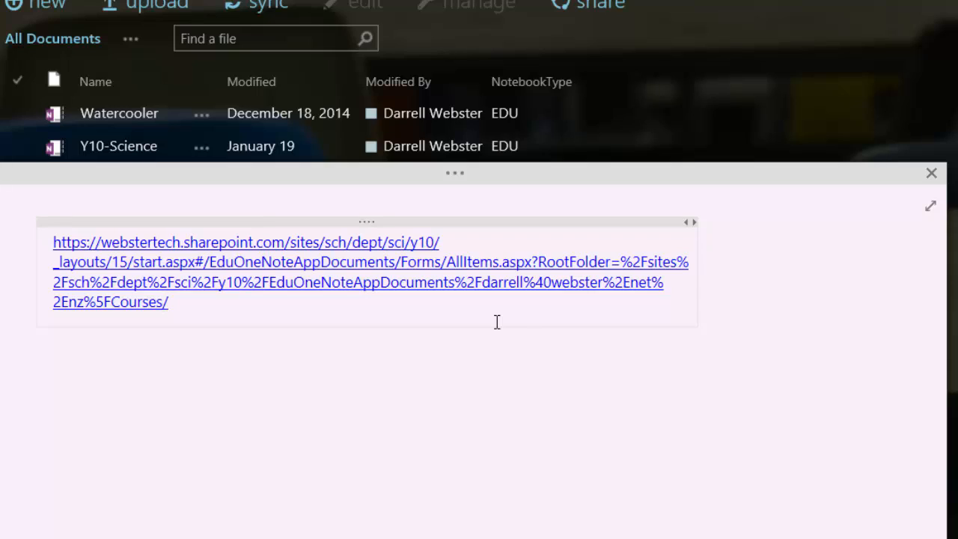
text(Y10-Science)
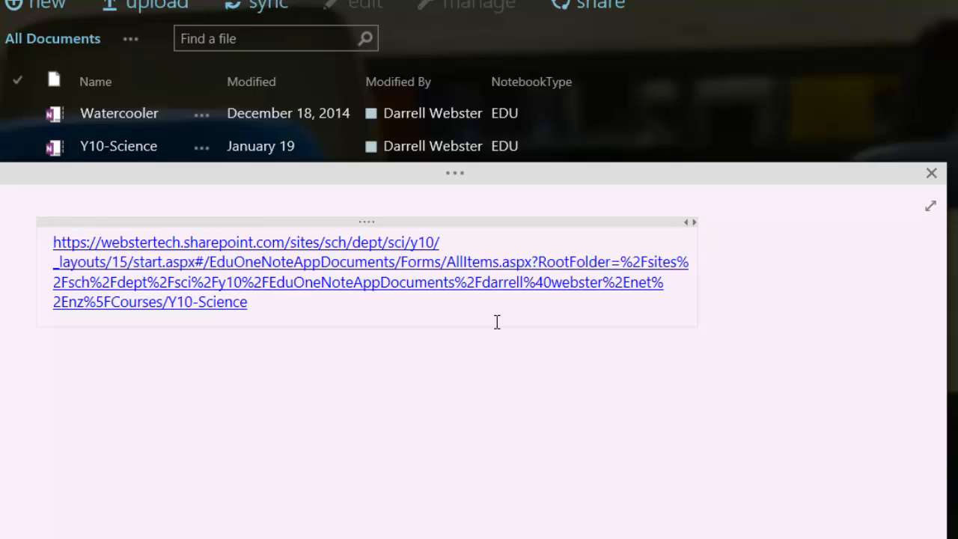
click(247, 302)
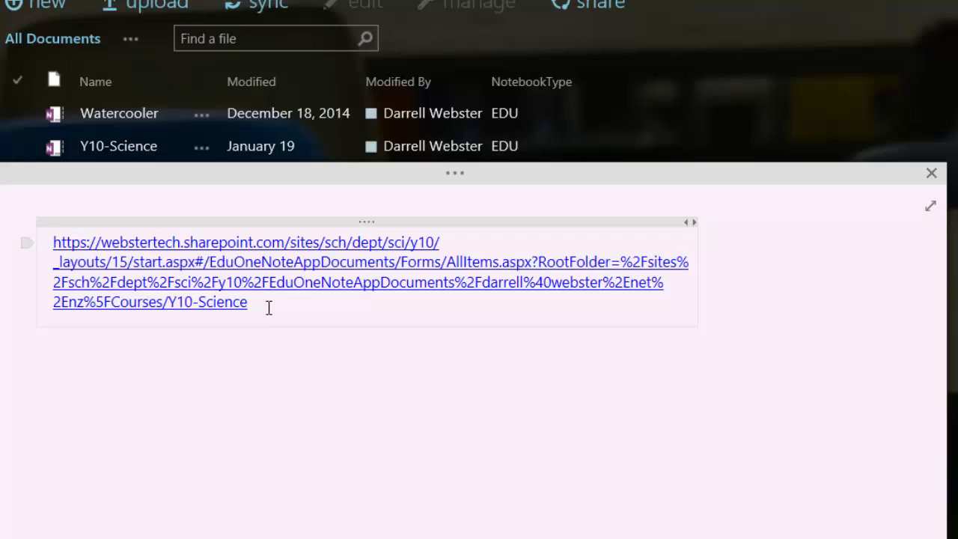
mouse_move(251, 307)
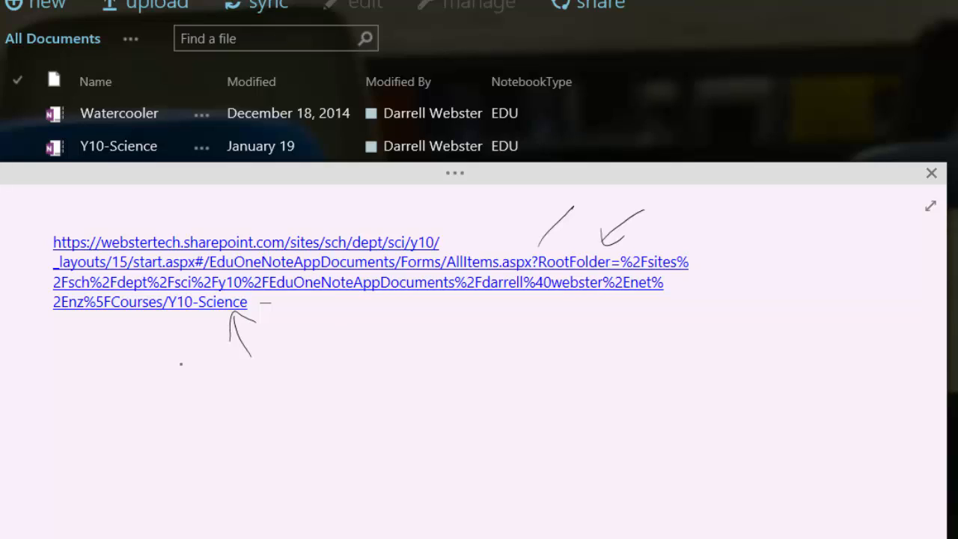
mouse_move(193, 344)
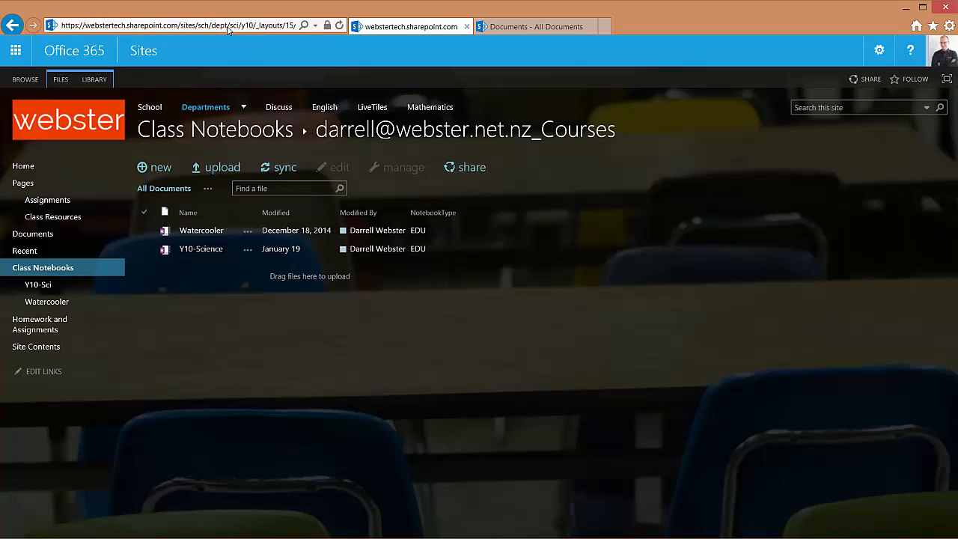
Enter the Y10-Science notebook folder and then Elizabeth Swann's student folder.
click(200, 249)
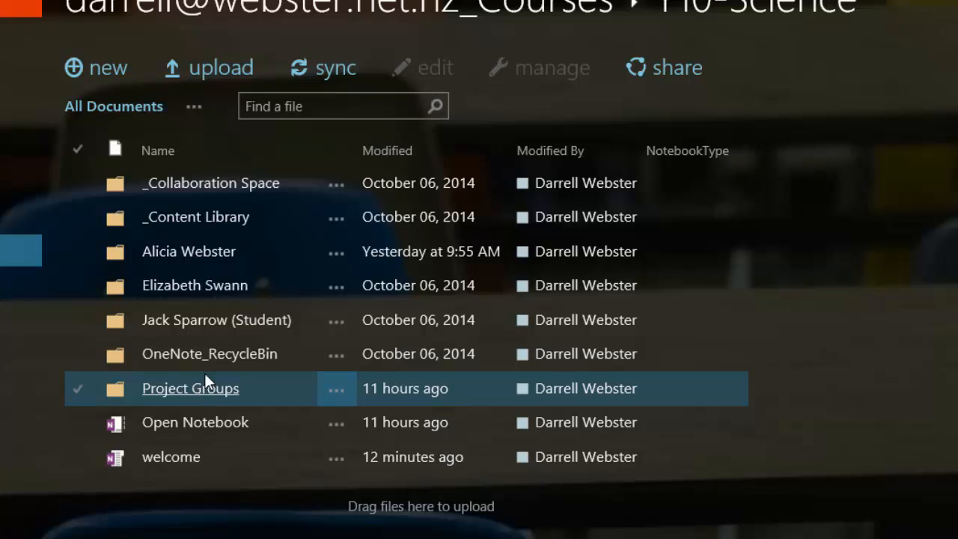
click(194, 285)
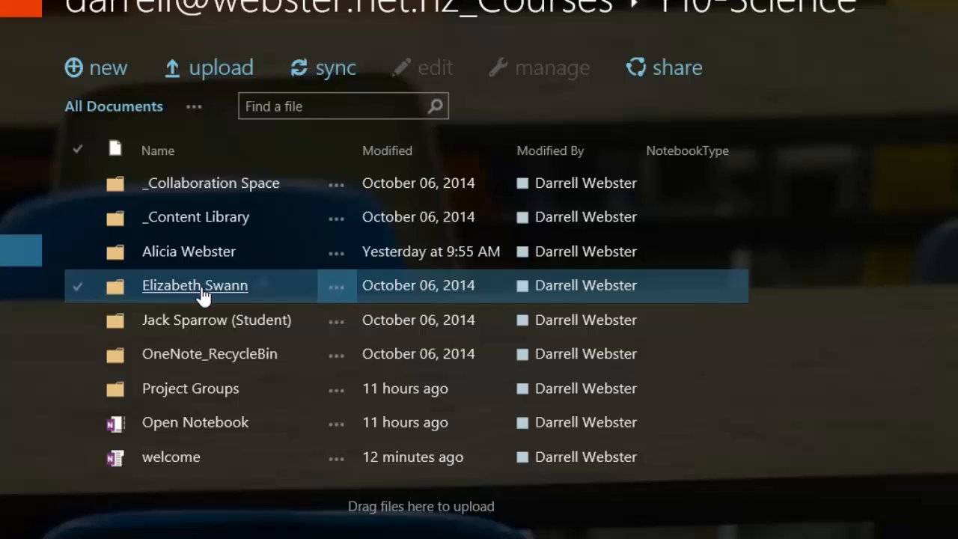
click(195, 285)
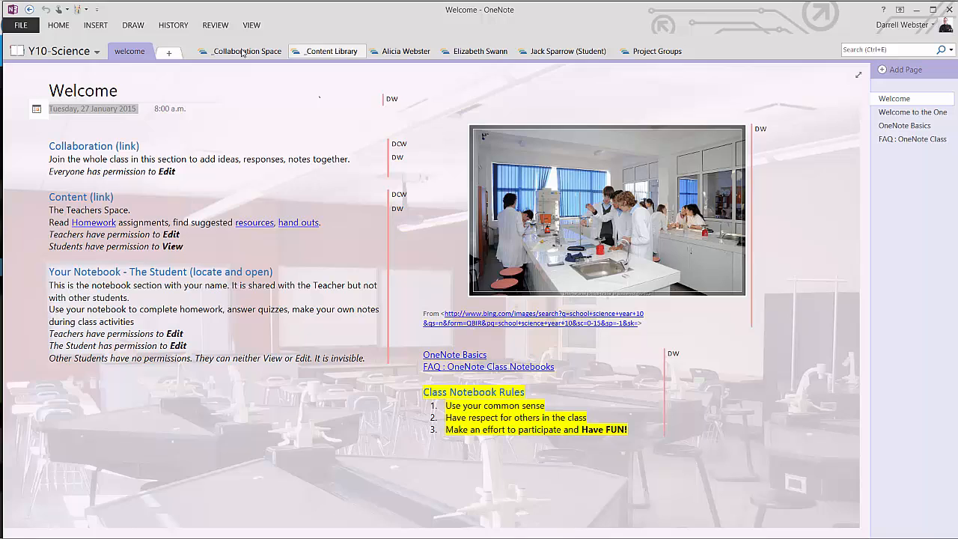
mouse_move(477, 51)
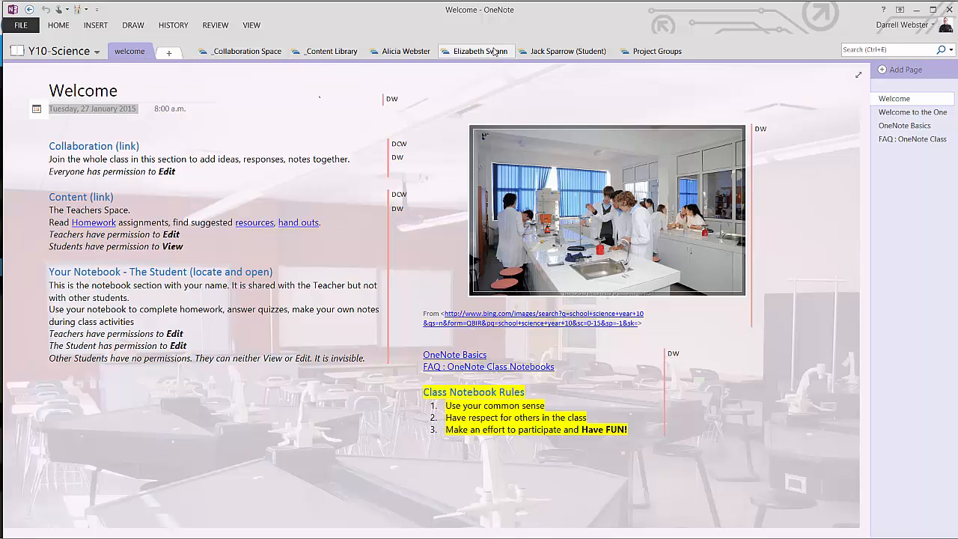
Show Elizabeth Swann's section group and her Handouts section in OneNote.
click(477, 51)
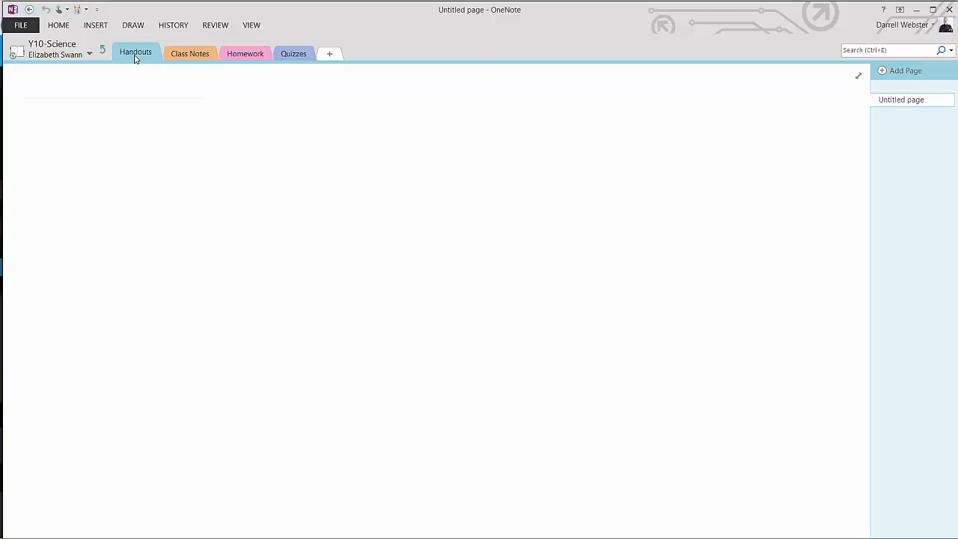
click(190, 53)
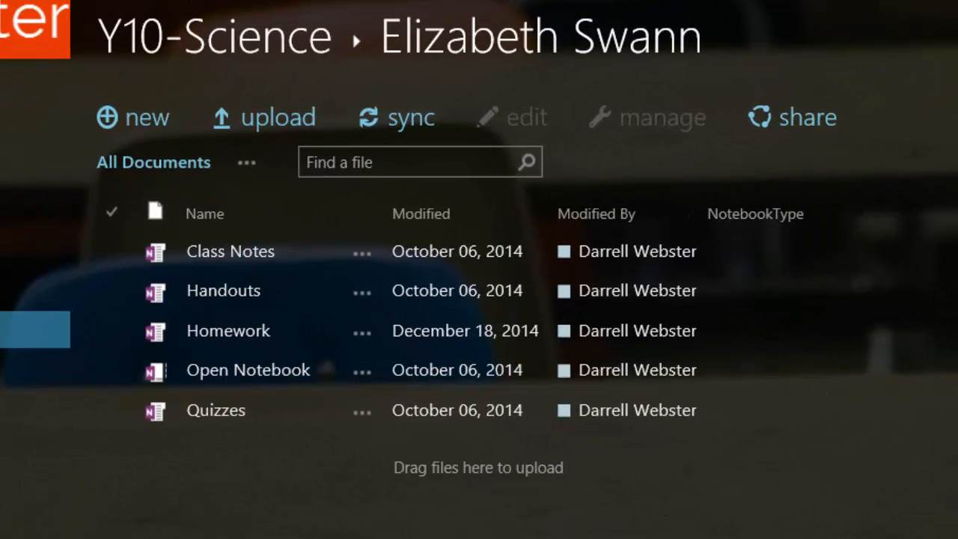
Navigate back from Elizabeth Swann's folder to the Y10-Science student folder list.
click(229, 251)
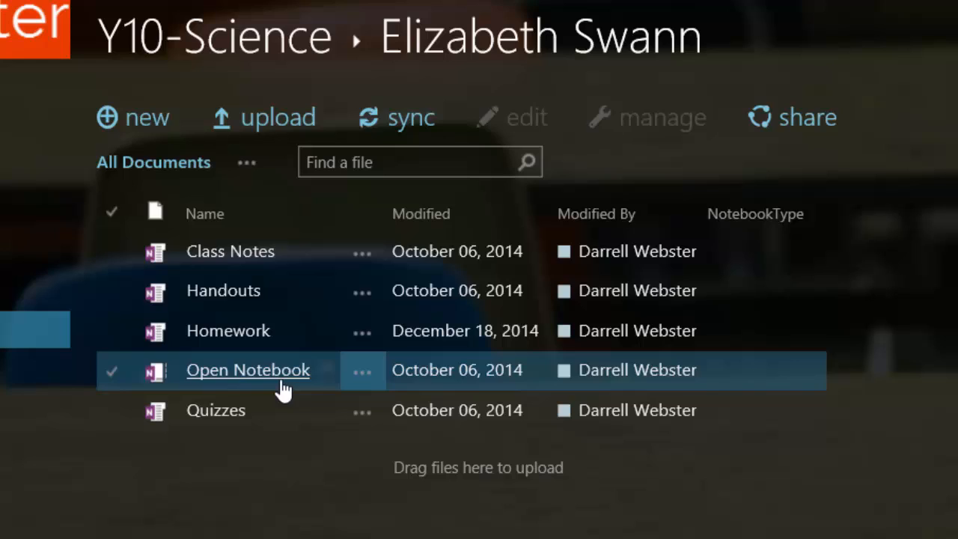
mouse_move(322, 508)
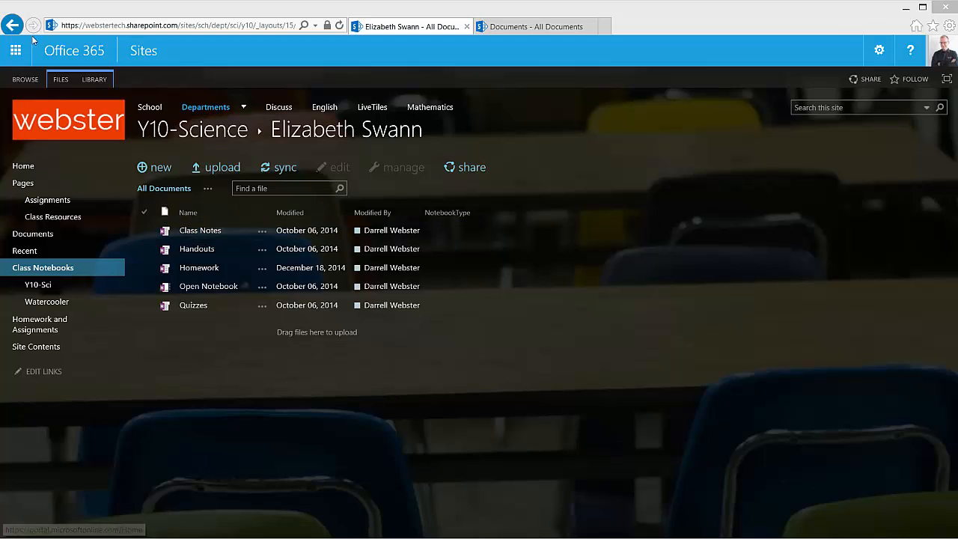
click(12, 24)
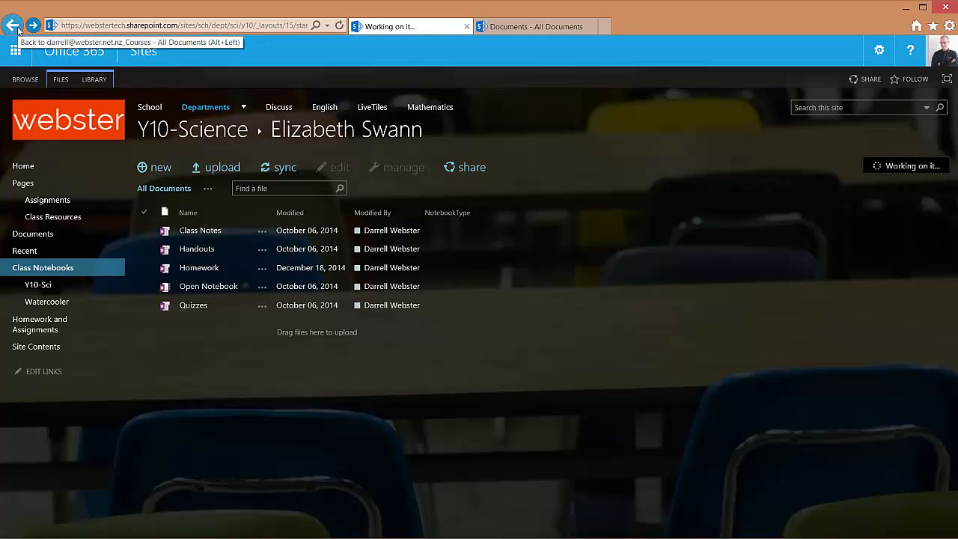
click(13, 25)
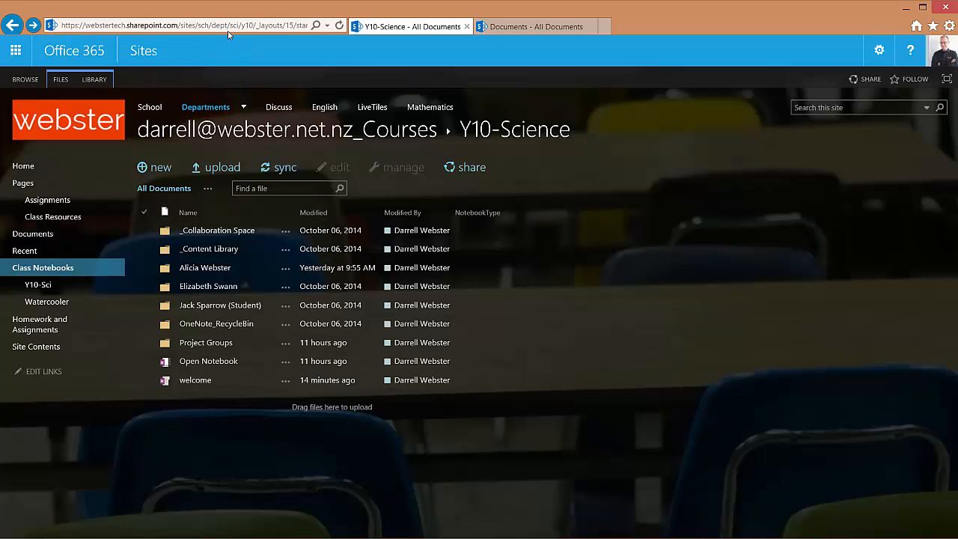
click(188, 24)
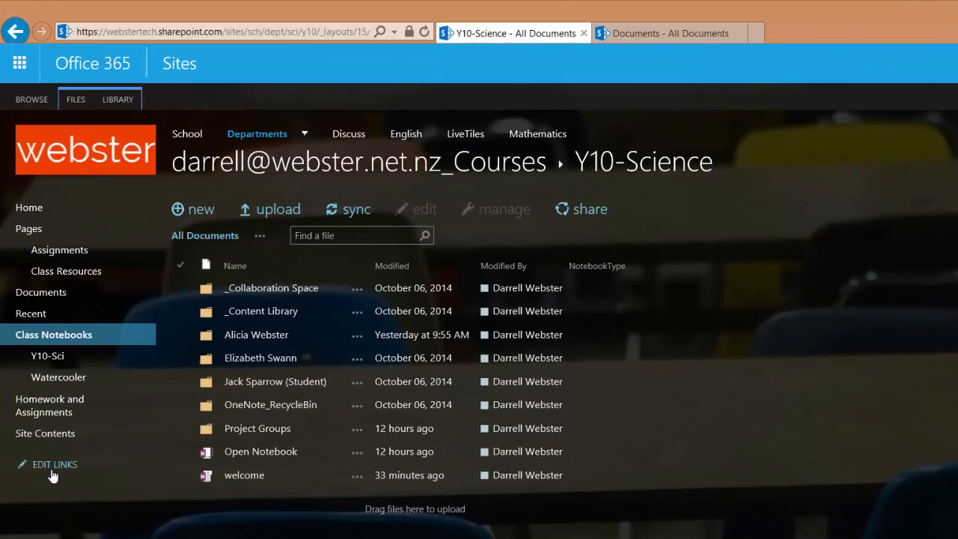
Add a 'Manage Y-10 Science' navigation link to the Y10-Science folder URL and save.
click(54, 464)
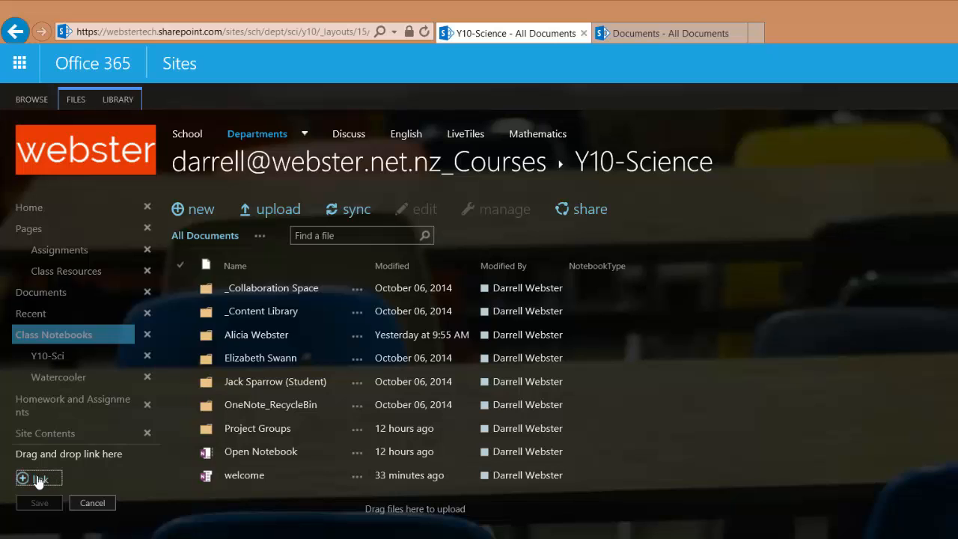
click(39, 479)
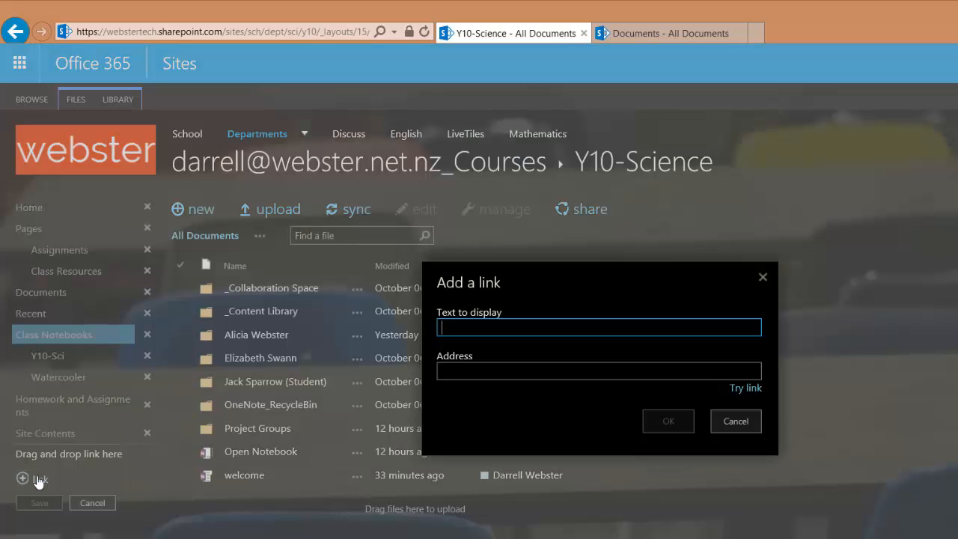
text(Manage Y-10 S)
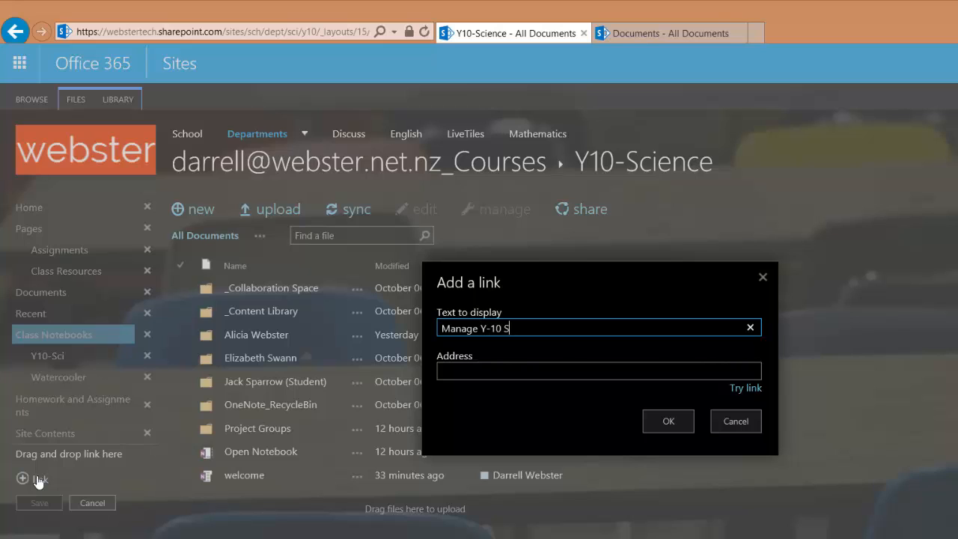
text(cience)
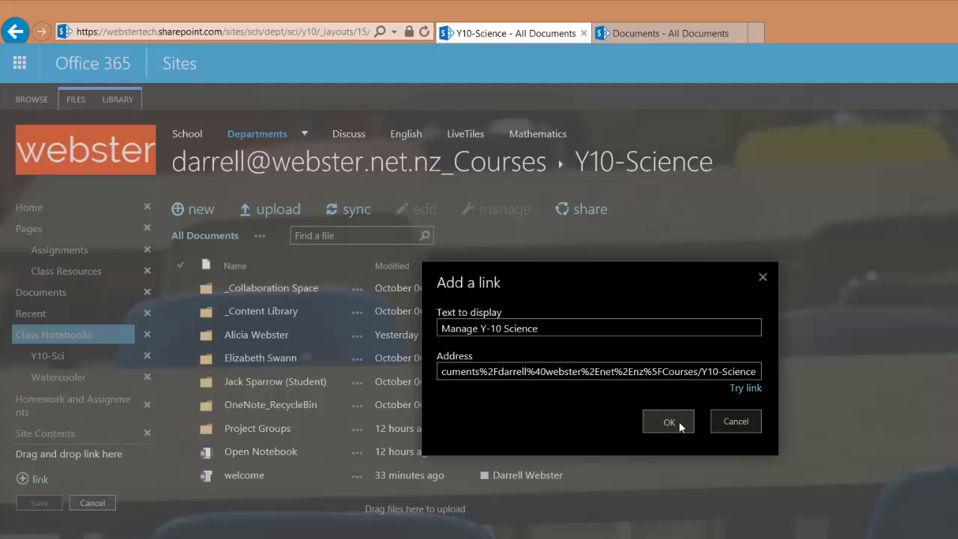
click(669, 422)
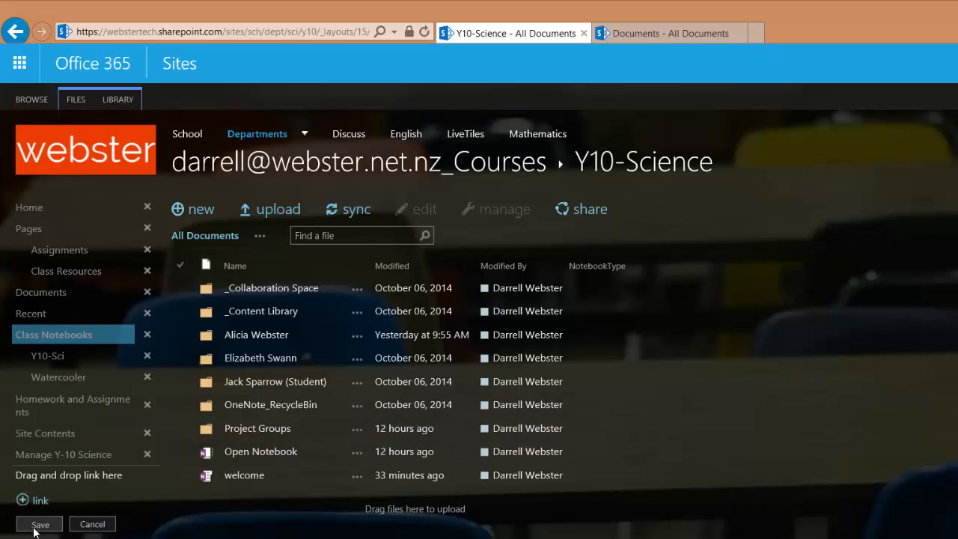
click(39, 524)
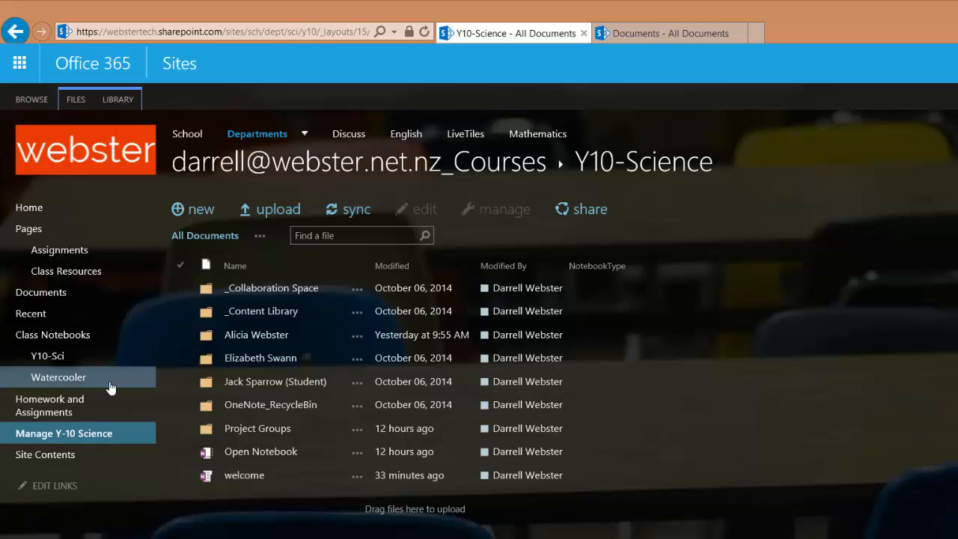
mouse_move(128, 380)
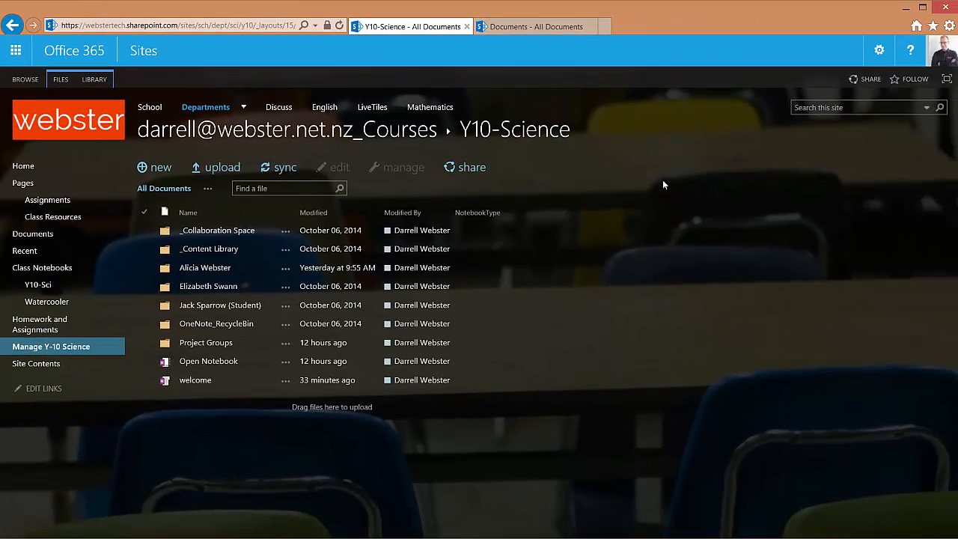
Reach the site's Navigation Settings page from Site settings.
click(879, 50)
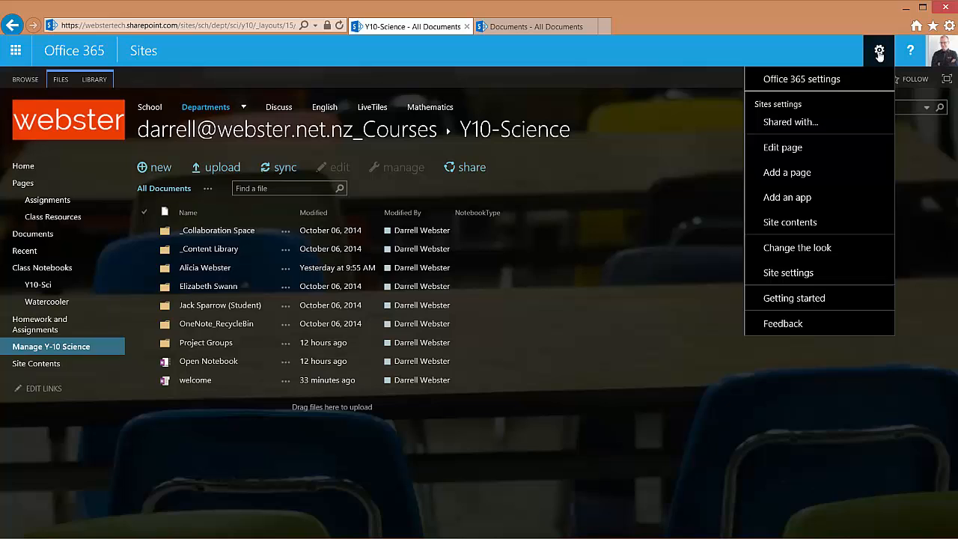
click(789, 272)
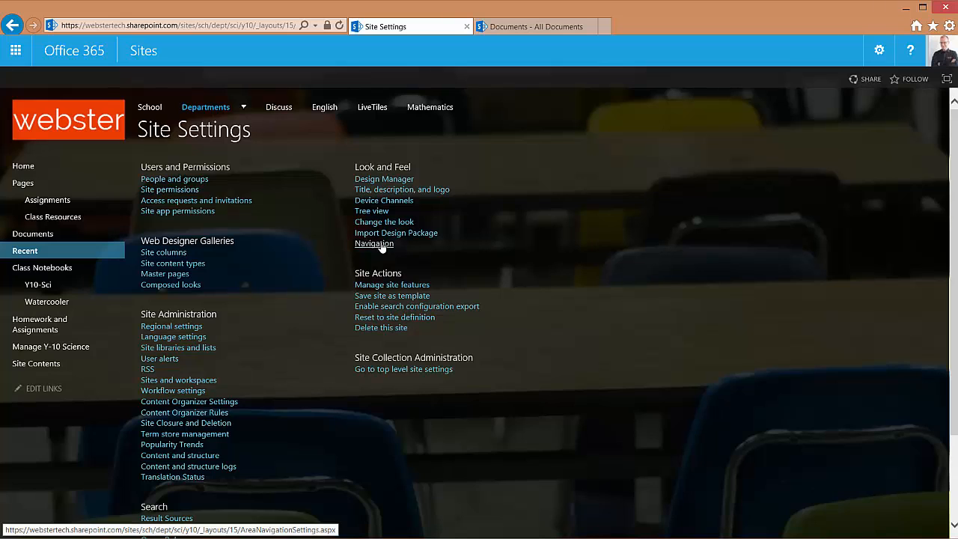
click(374, 243)
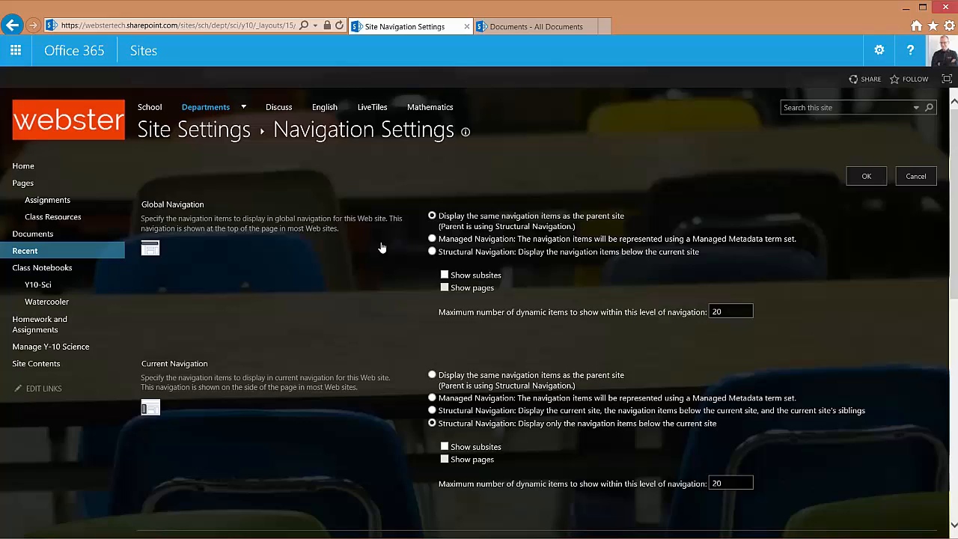
mouse_move(378, 241)
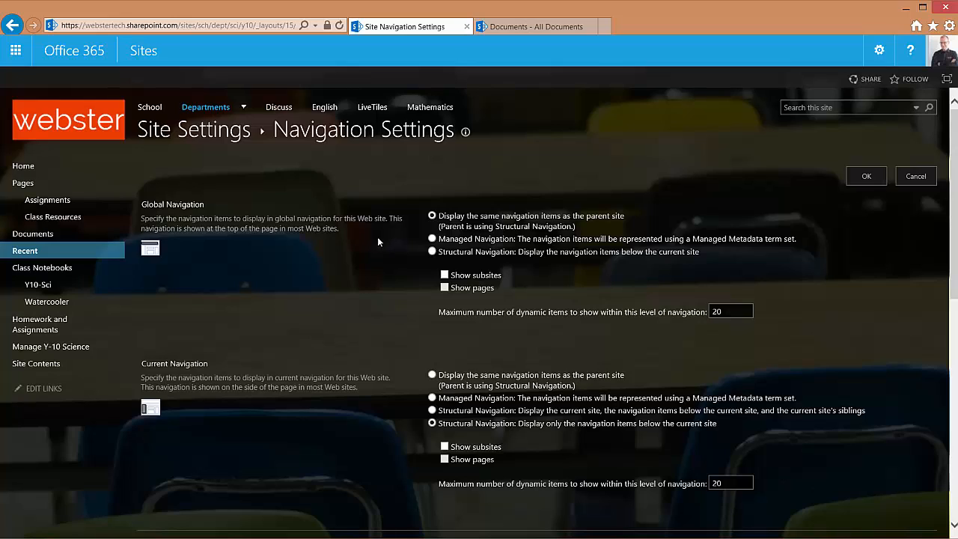
scroll(down, 3)
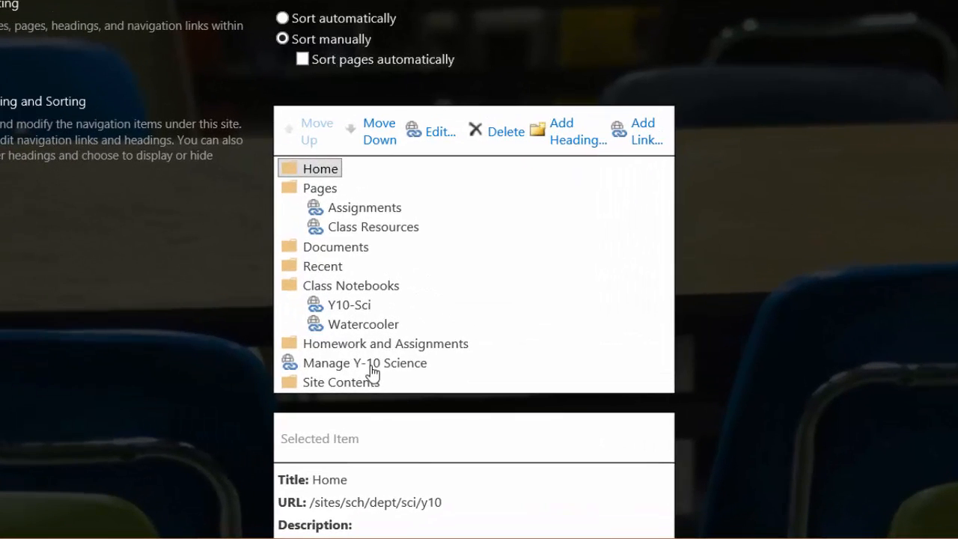
Move Manage Y-10 Science up under Class Notebooks, between Y10-Sci and Watercooler.
click(365, 362)
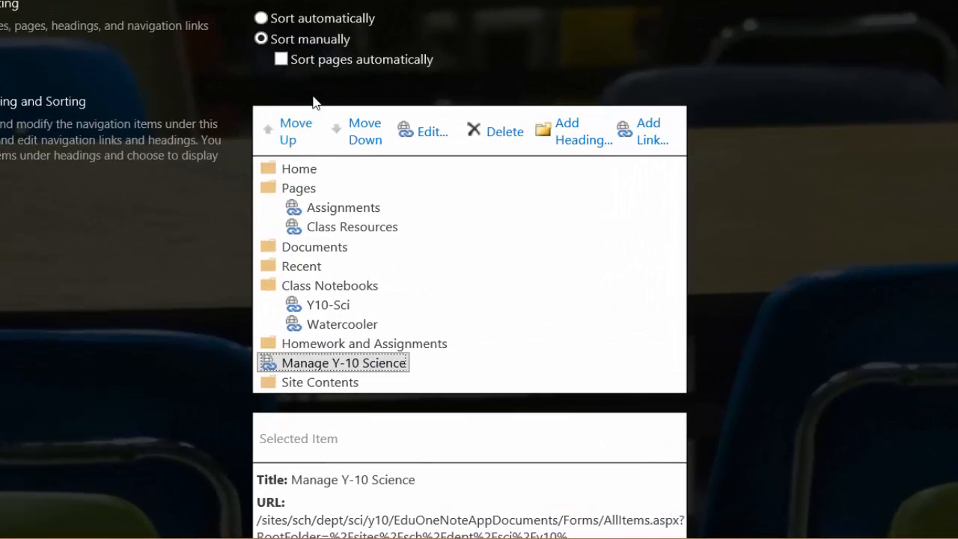
click(295, 131)
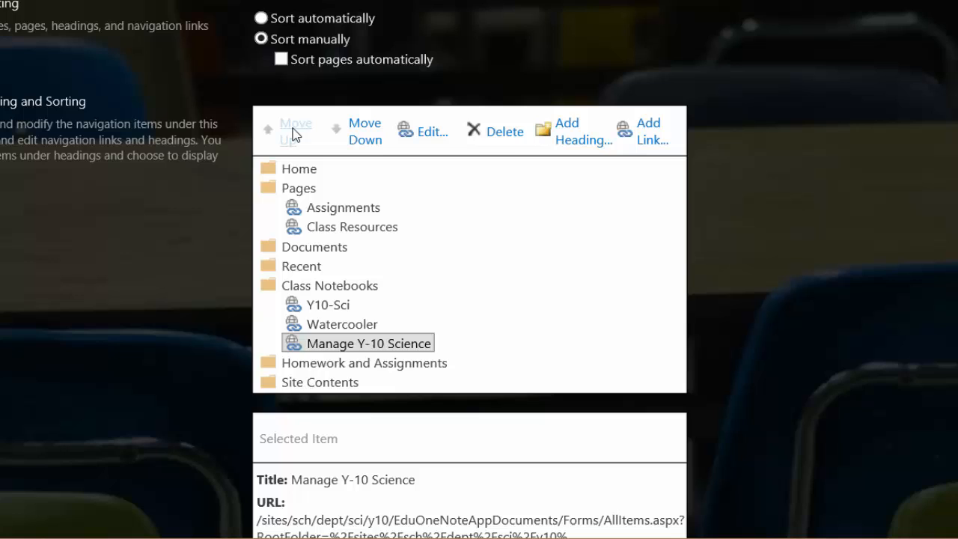
click(296, 131)
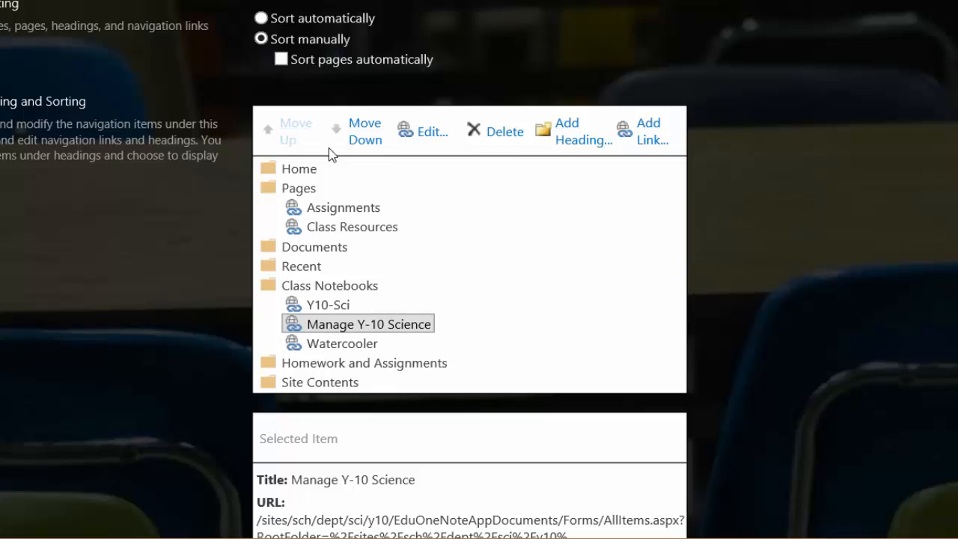
click(423, 131)
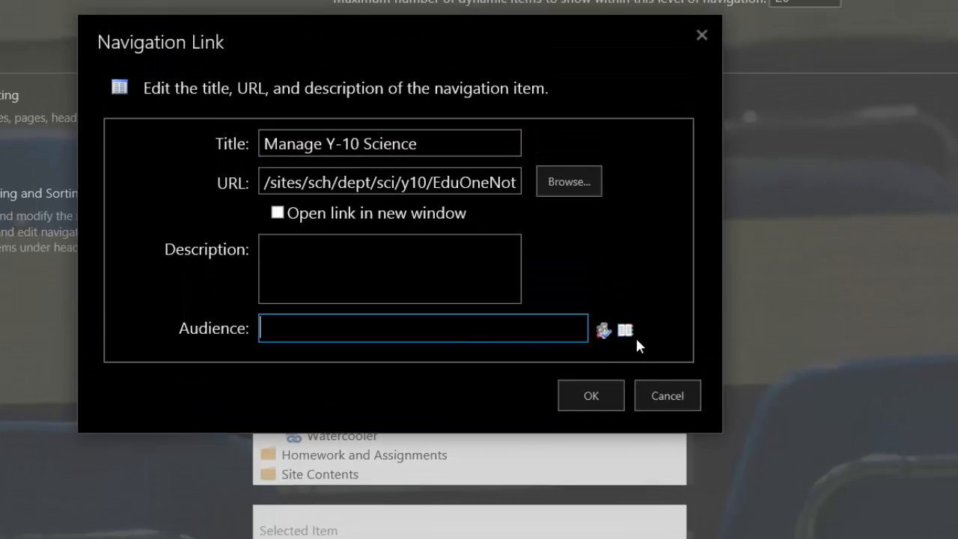
Set the link's audience to the Science TEACHERS group, found by searching SharePoint Groups for 'science'.
click(625, 331)
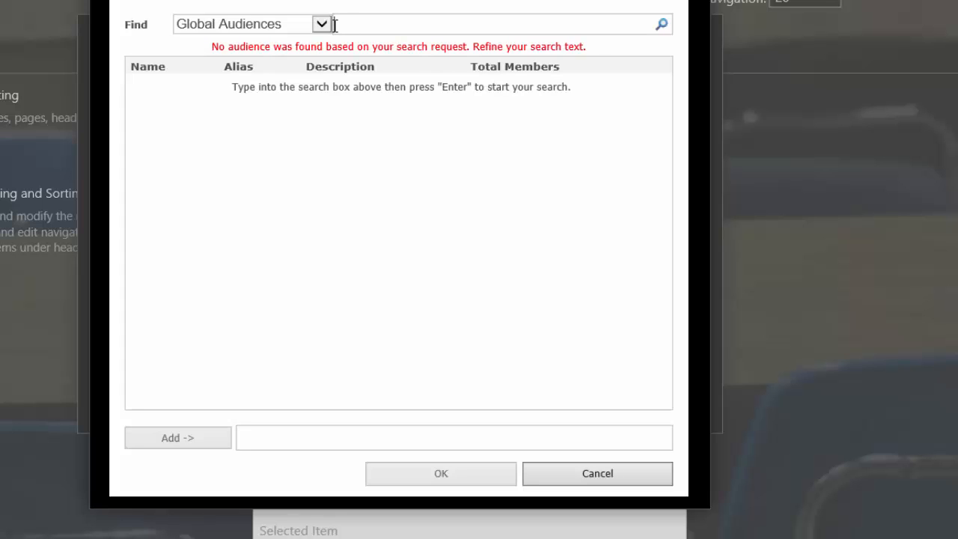
click(321, 24)
text(sicn)
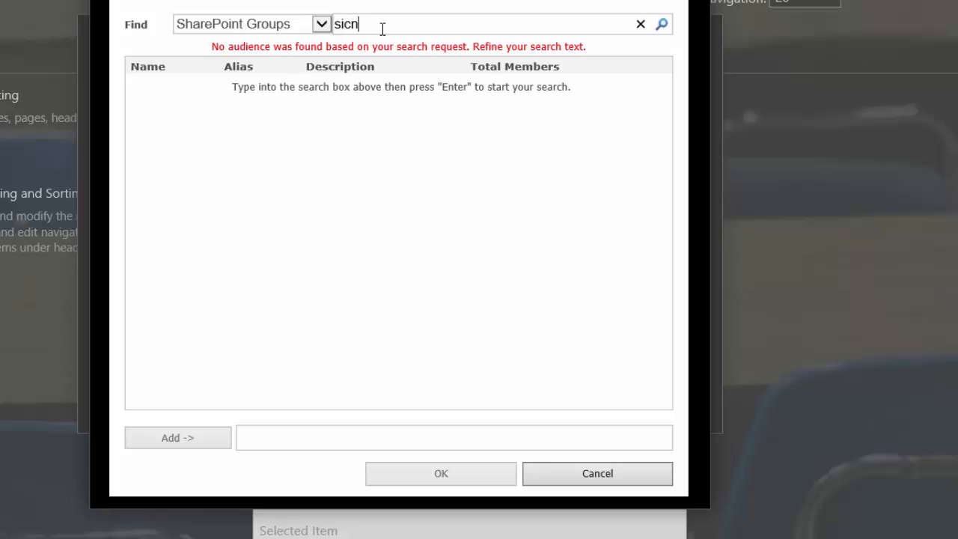
text(sie)
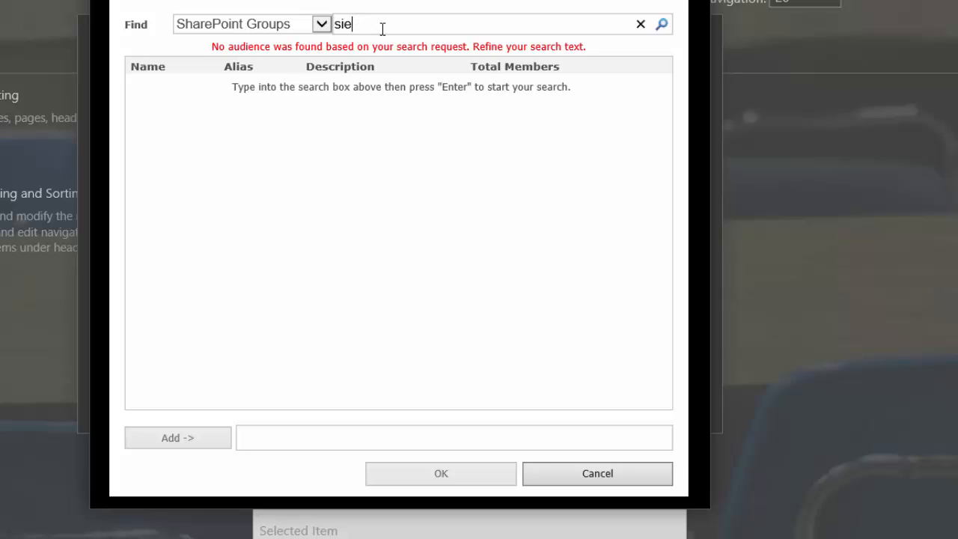
text(science)
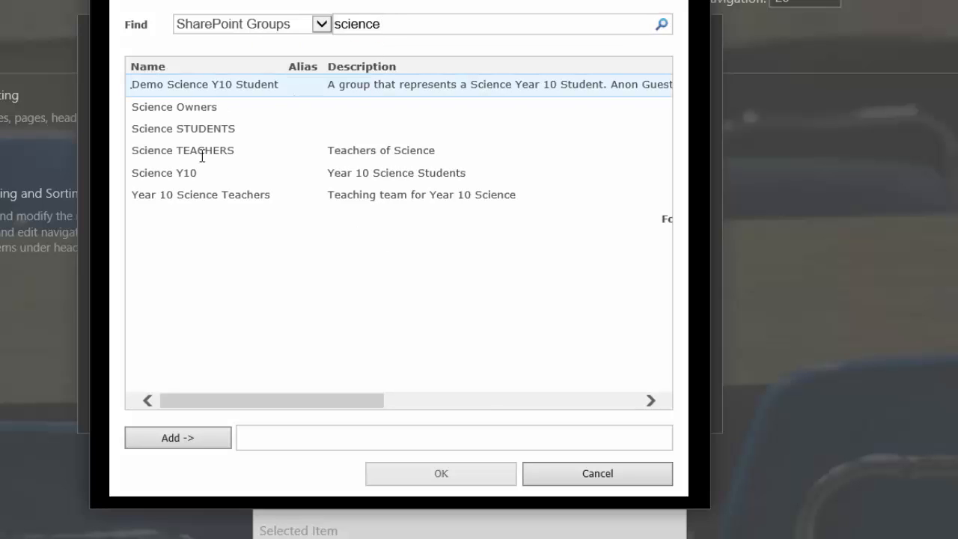
click(182, 150)
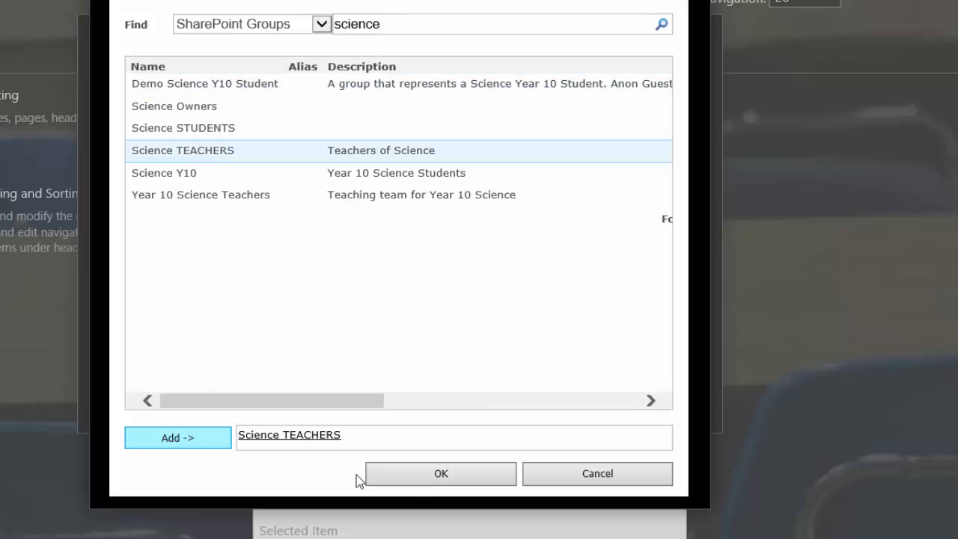
click(440, 473)
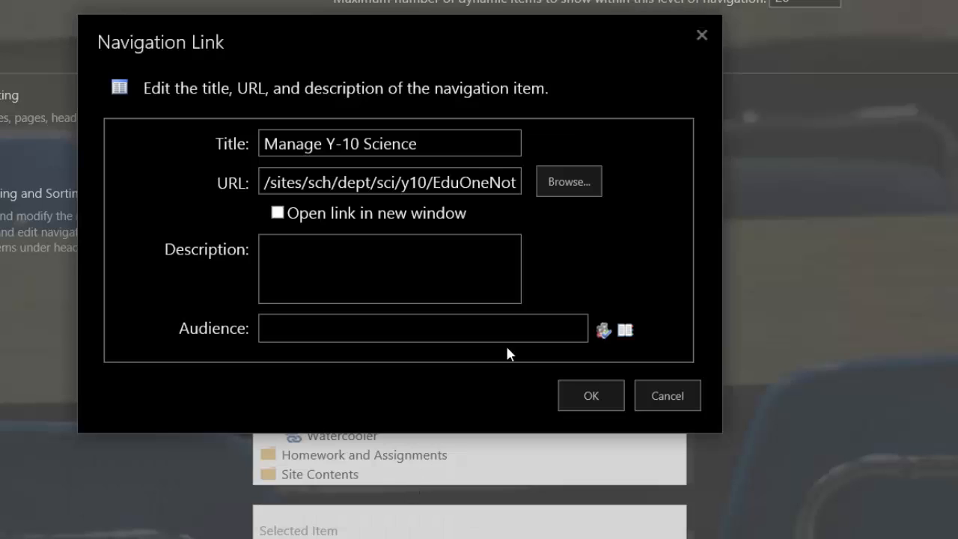
text(Science TEACHERS)
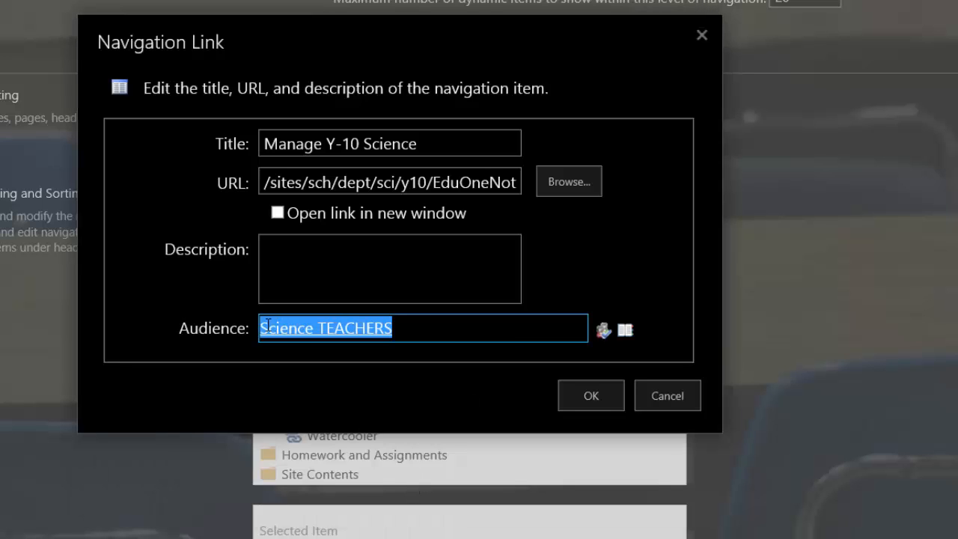
mouse_move(502, 365)
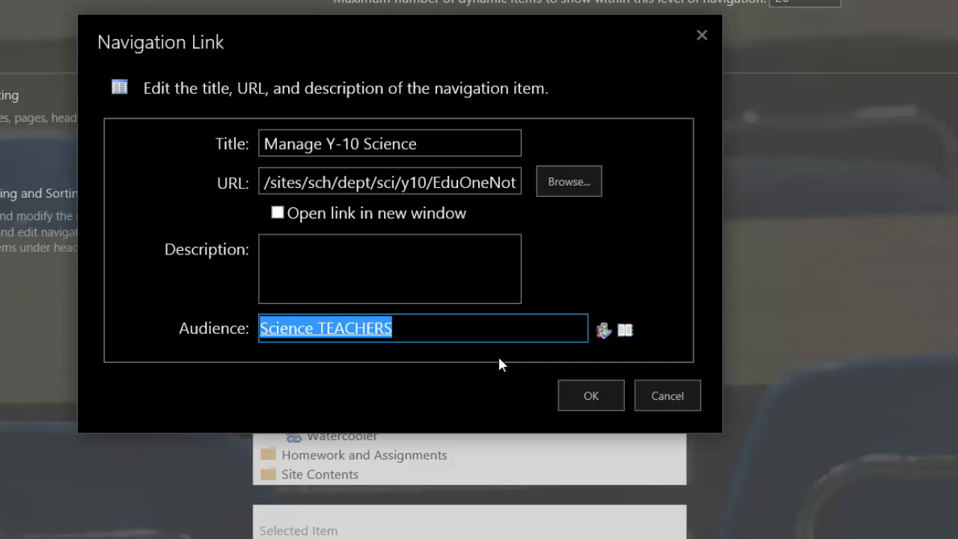
mouse_move(483, 363)
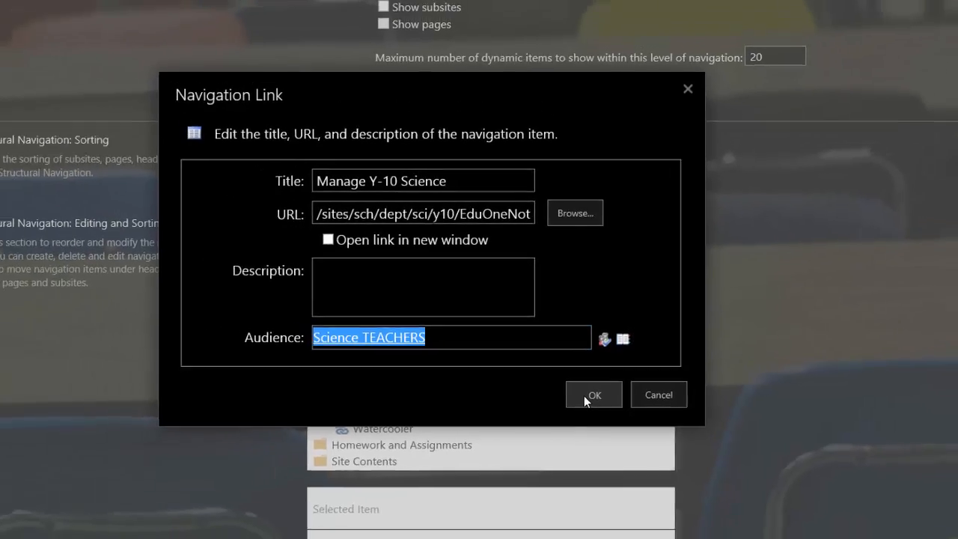
Confirm the audience change and save the Navigation Settings, returning to Site Settings.
click(593, 394)
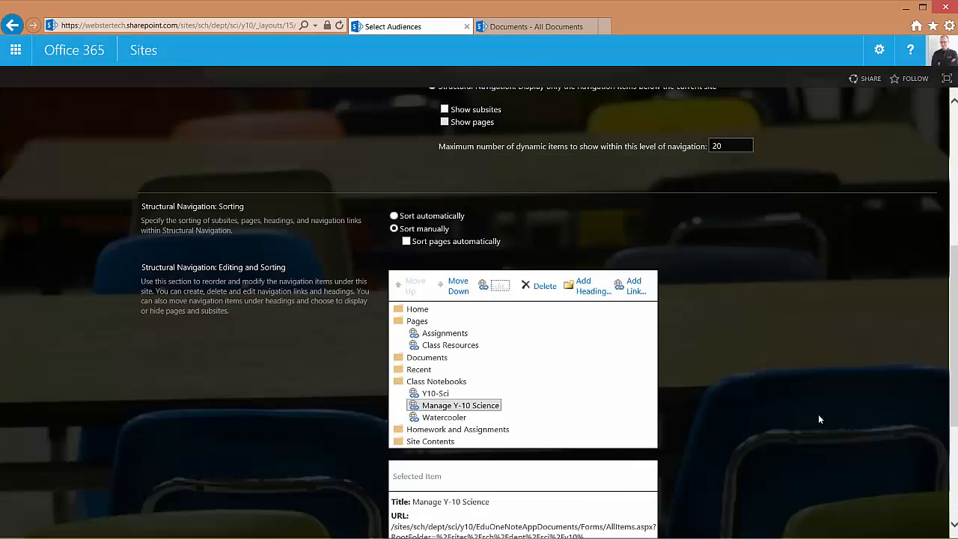
scroll(down, 3)
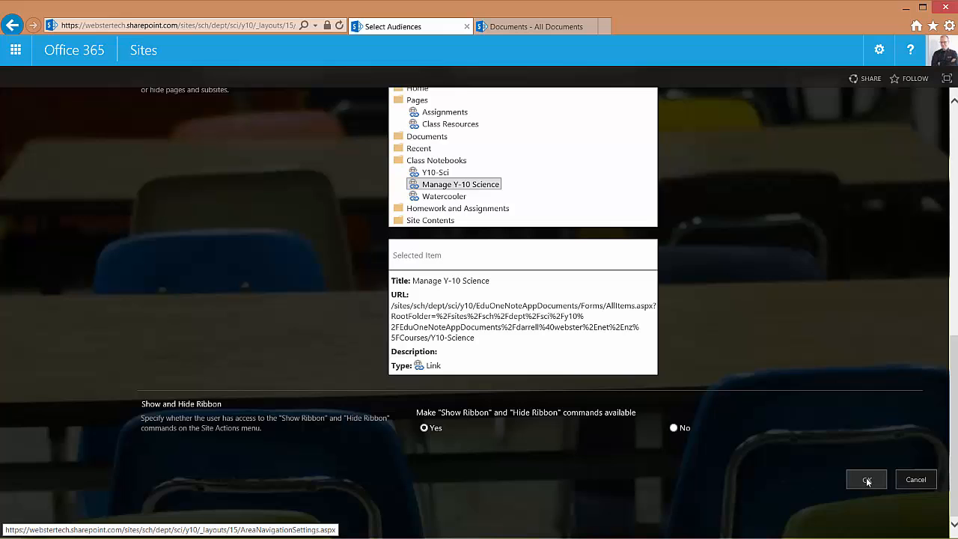
click(866, 479)
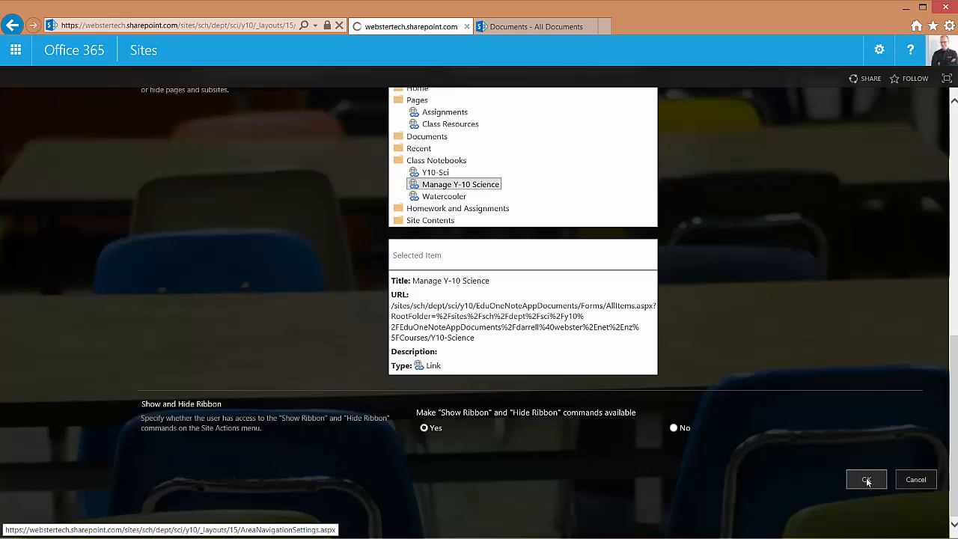
click(866, 479)
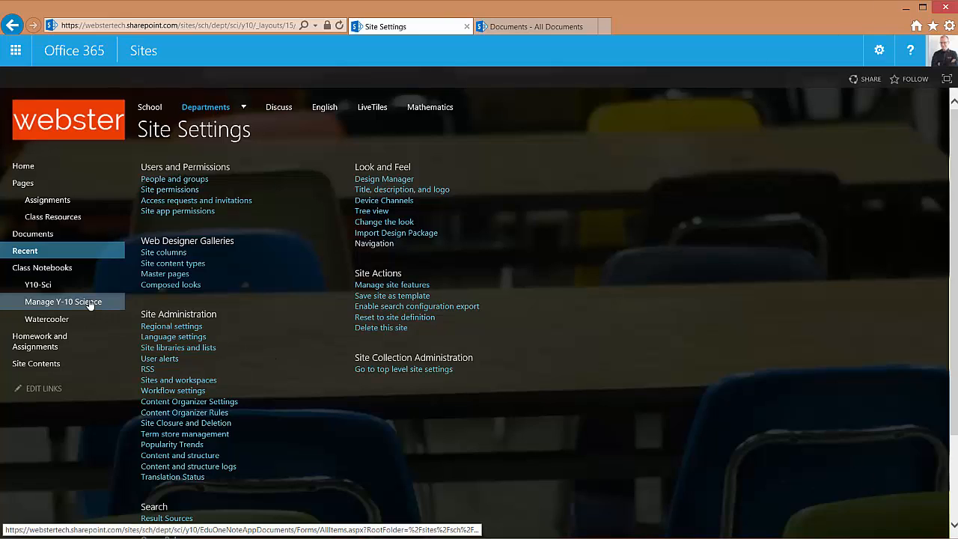
Sign out and sign in with the other school (student) account to view the Year 10 site.
click(64, 302)
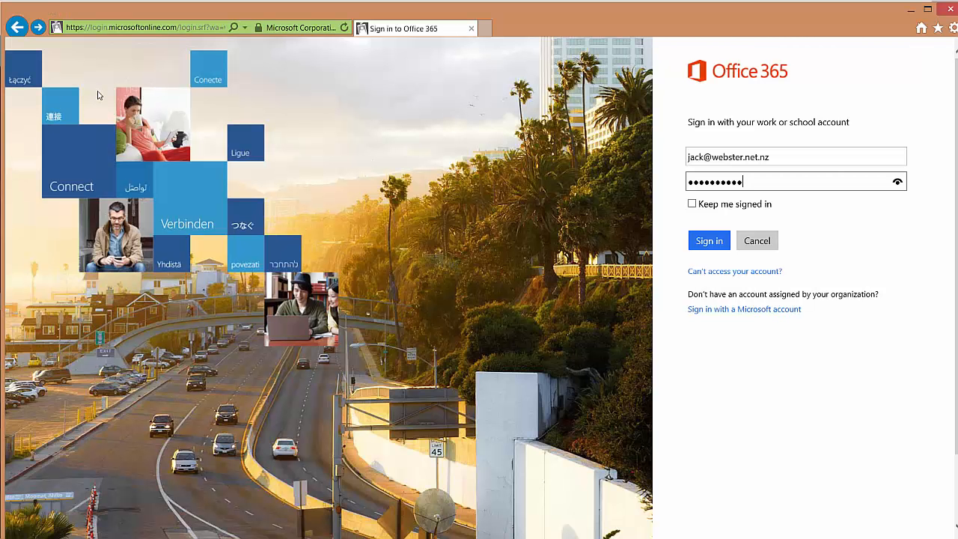
click(708, 241)
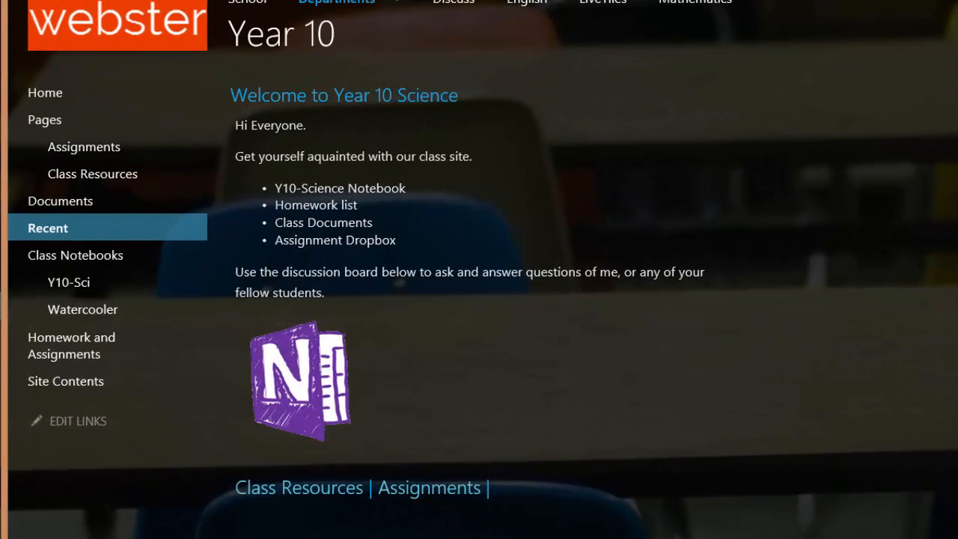
mouse_move(83, 310)
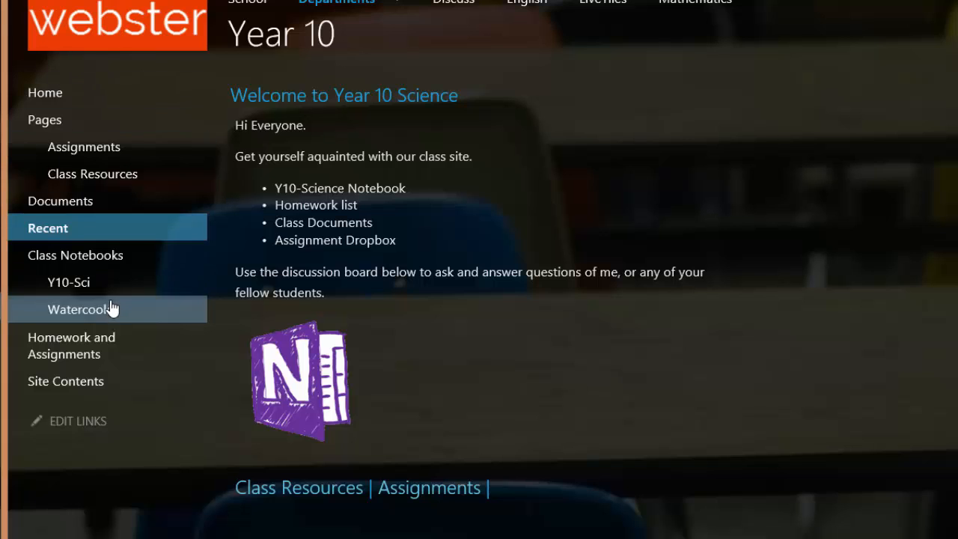